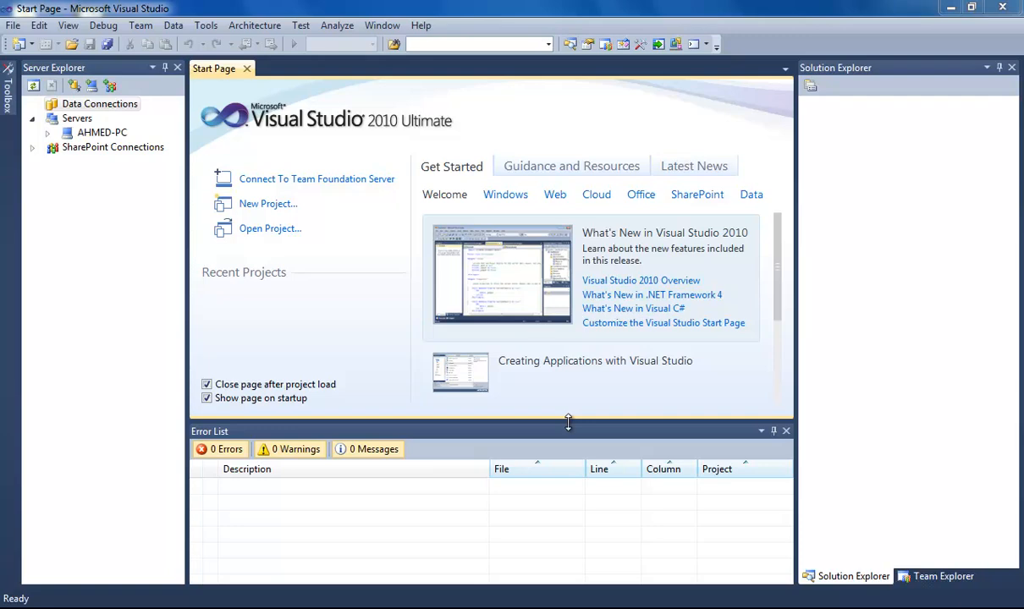
pyautogui.moveTo(3, 135)
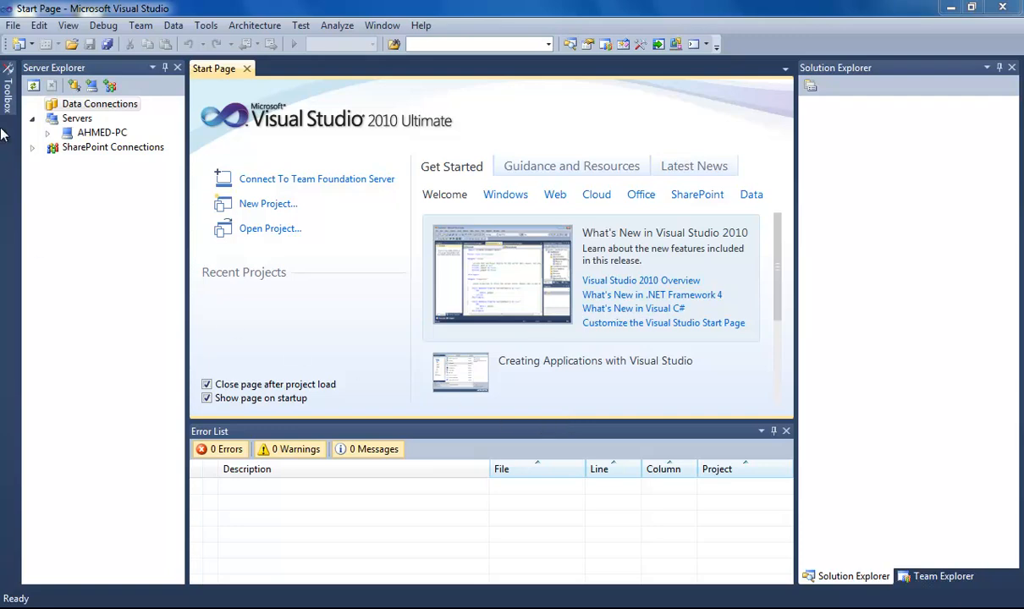
# - Create a new Windows Forms Application project named 'sqlserver connection'
pyautogui.click(14, 25)
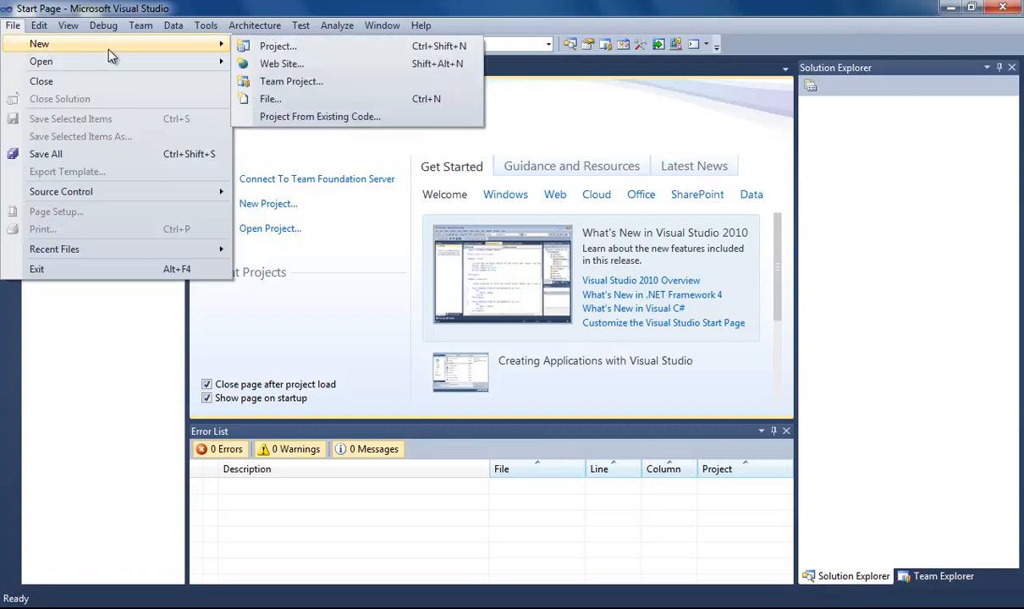
pyautogui.click(278, 46)
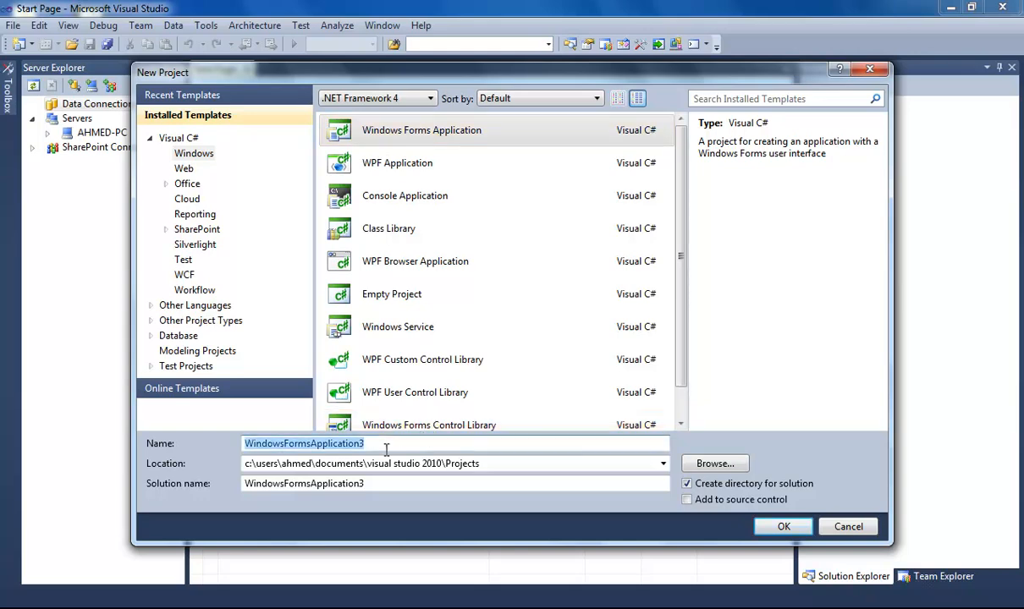
pyautogui.write('sqlserver conn')
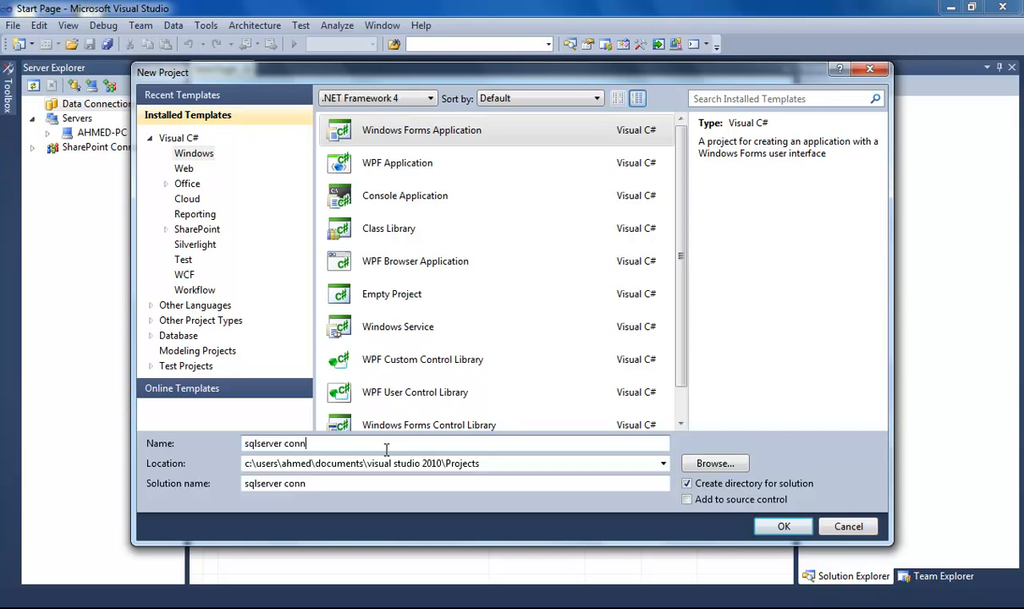
pyautogui.click(782, 526)
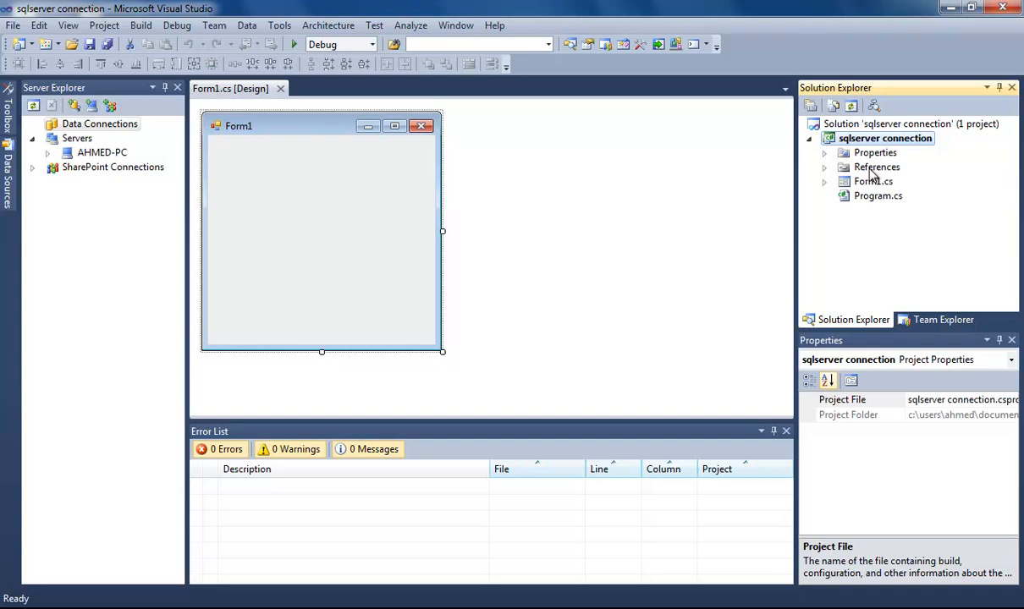
# - Add a reference to the System.Configuration .NET assembly via Add Reference
pyautogui.rightClick(876, 168)
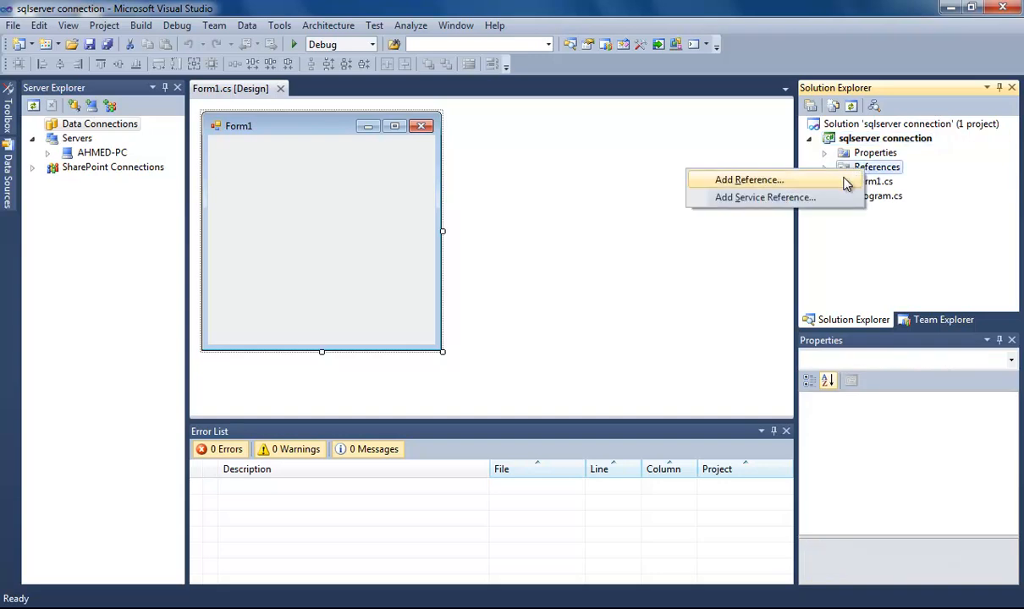
pyautogui.click(748, 180)
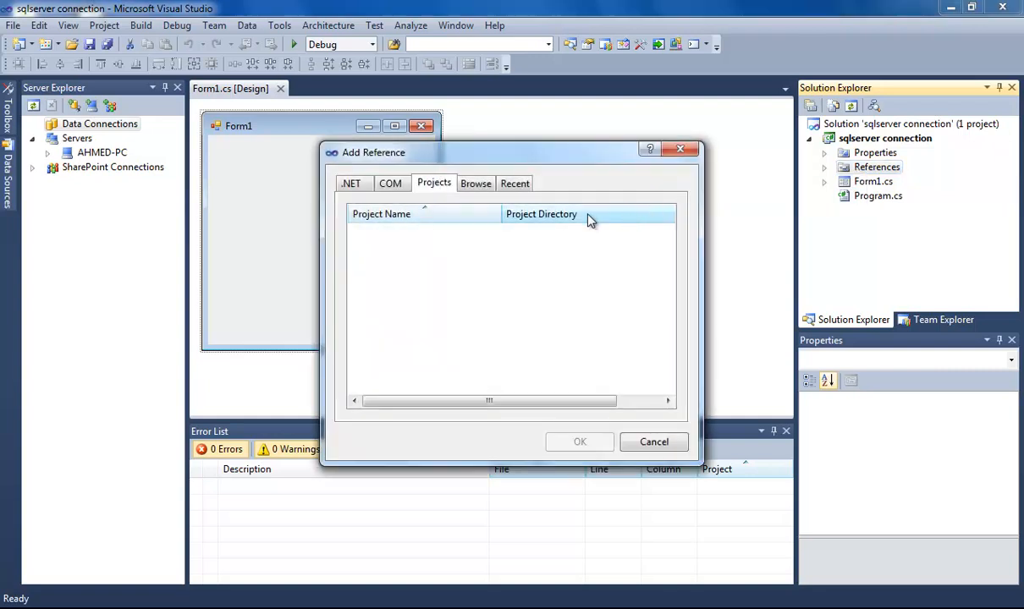
pyautogui.click(352, 183)
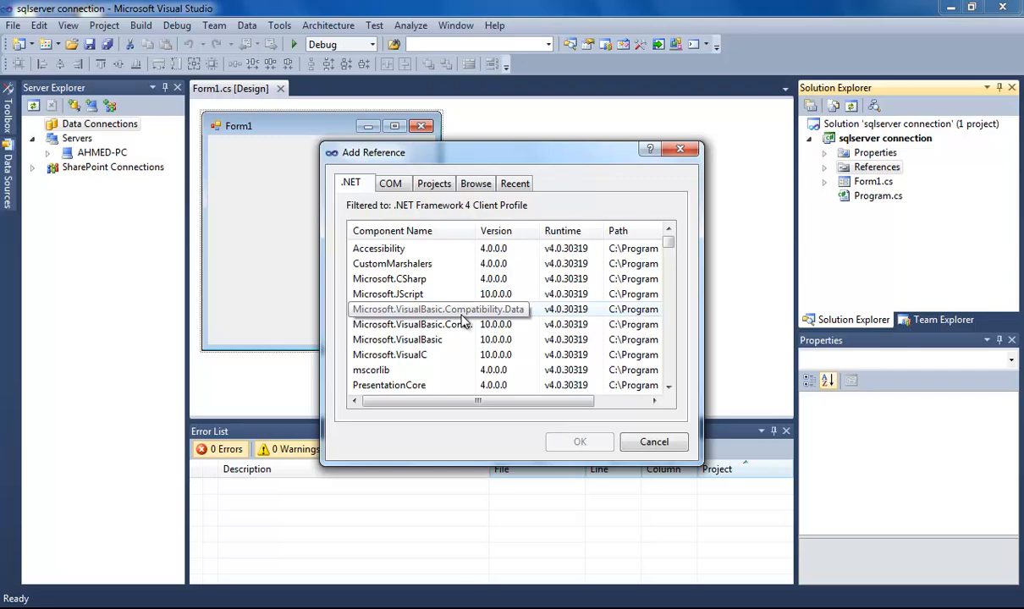
pyautogui.scroll(-3)
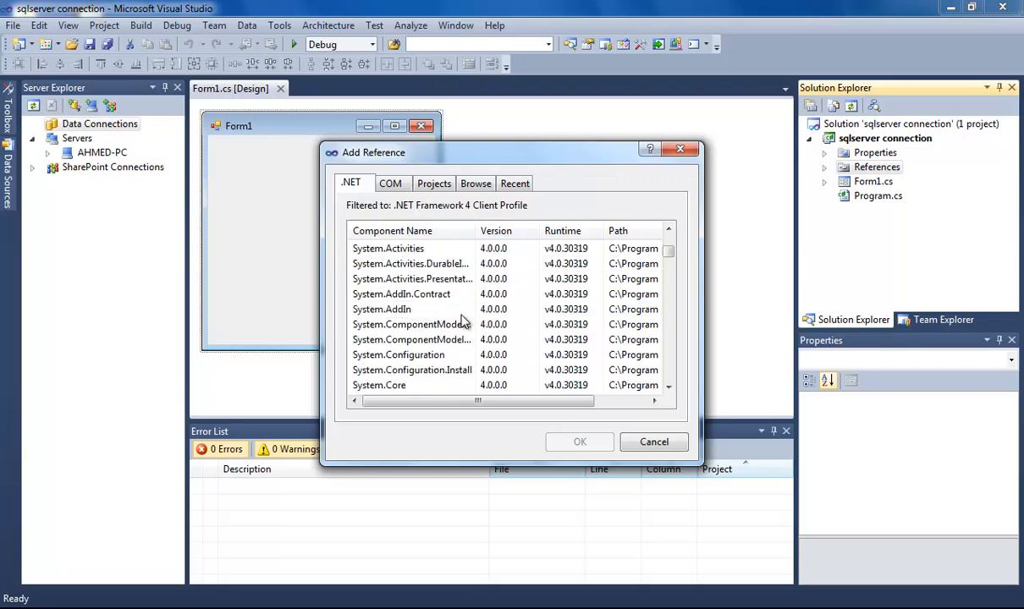
pyautogui.click(397, 355)
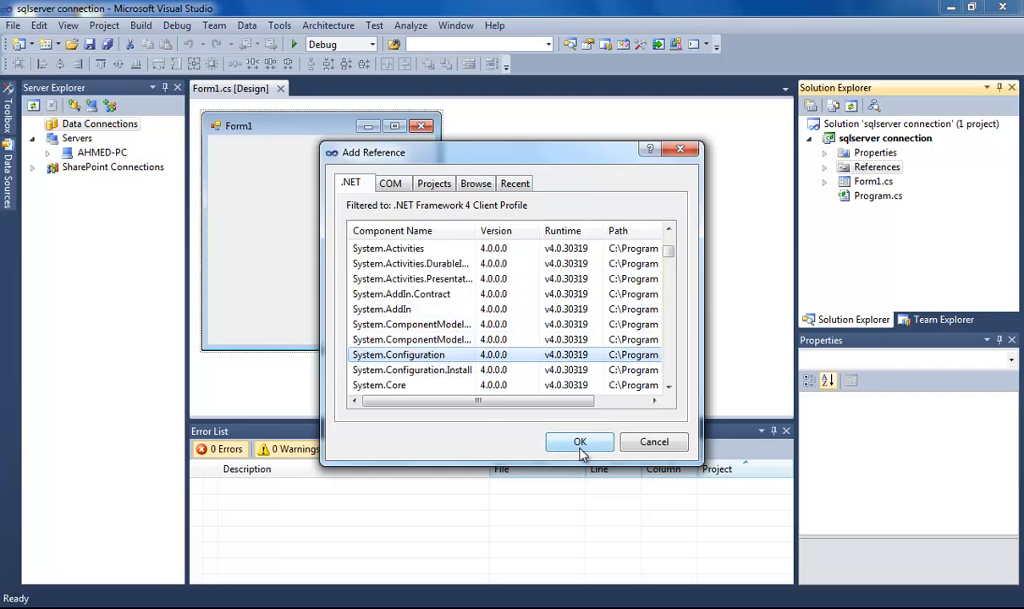
pyautogui.click(579, 442)
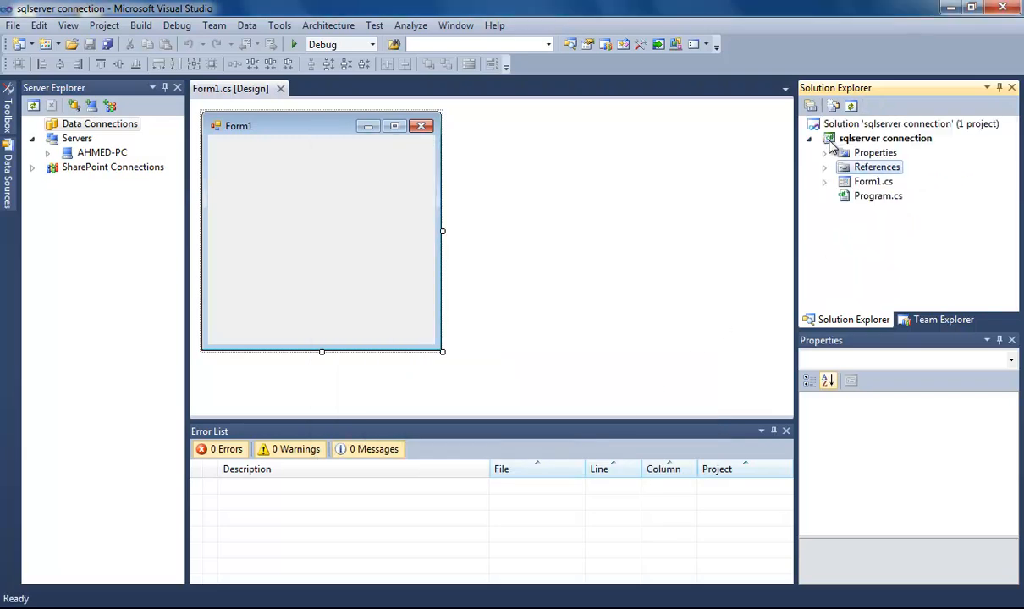
pyautogui.moveTo(856, 149)
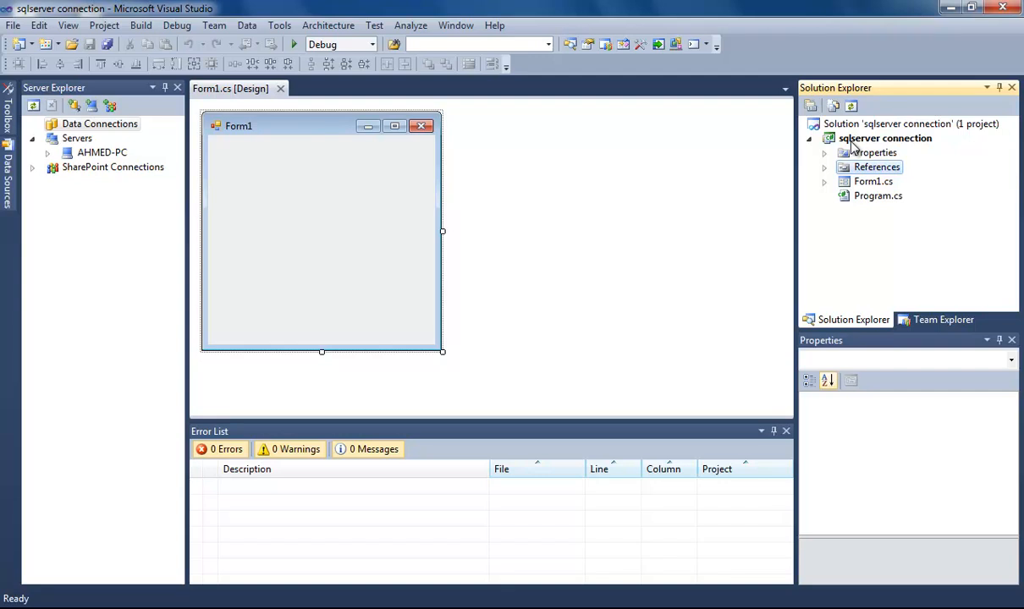
# - Add a new Service-based Database item named Ahmed.mdf to the project
pyautogui.rightClick(883, 138)
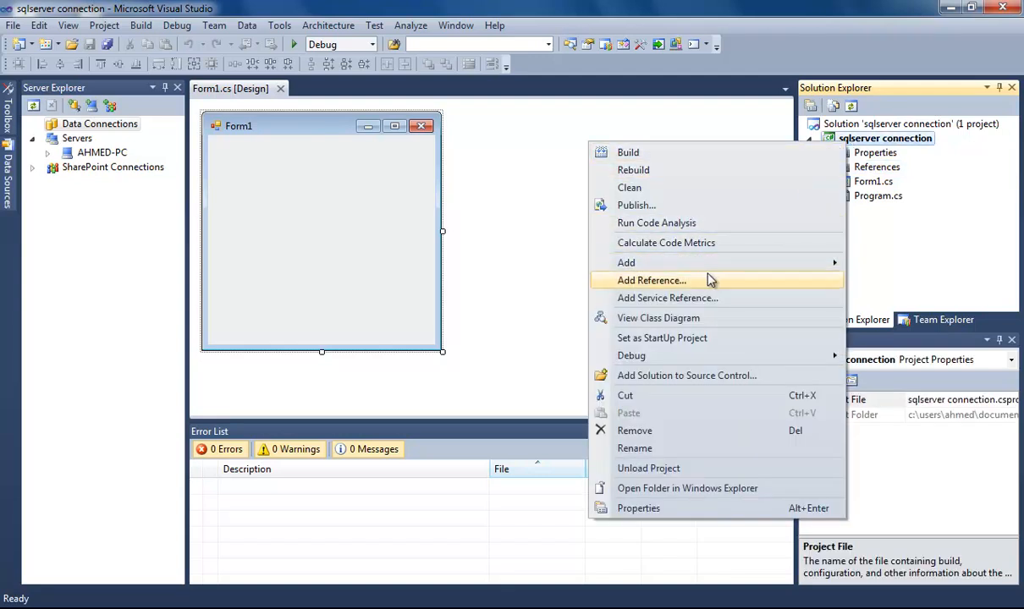
pyautogui.click(651, 281)
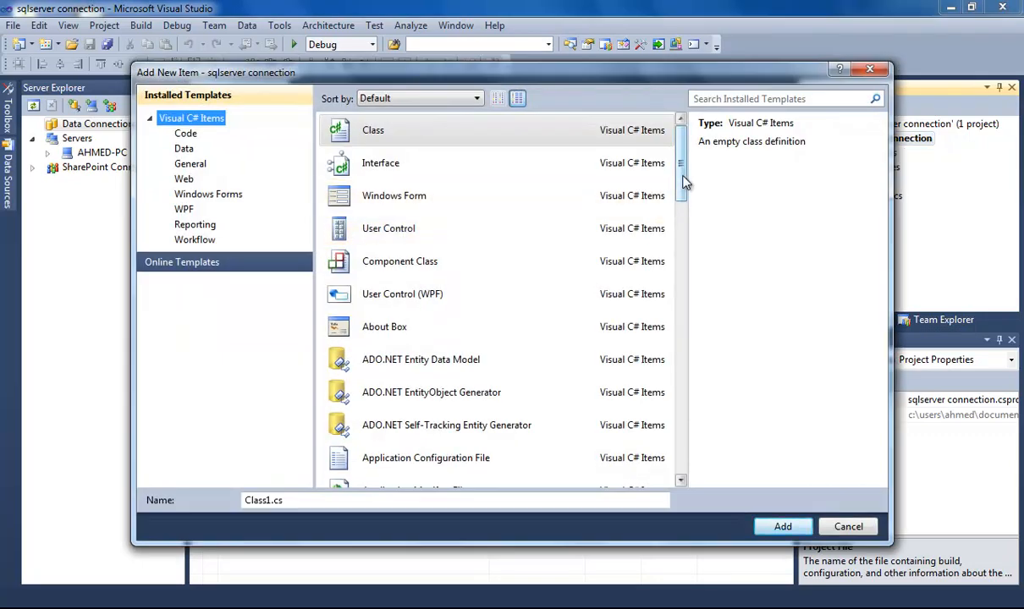
pyautogui.scroll(-3)
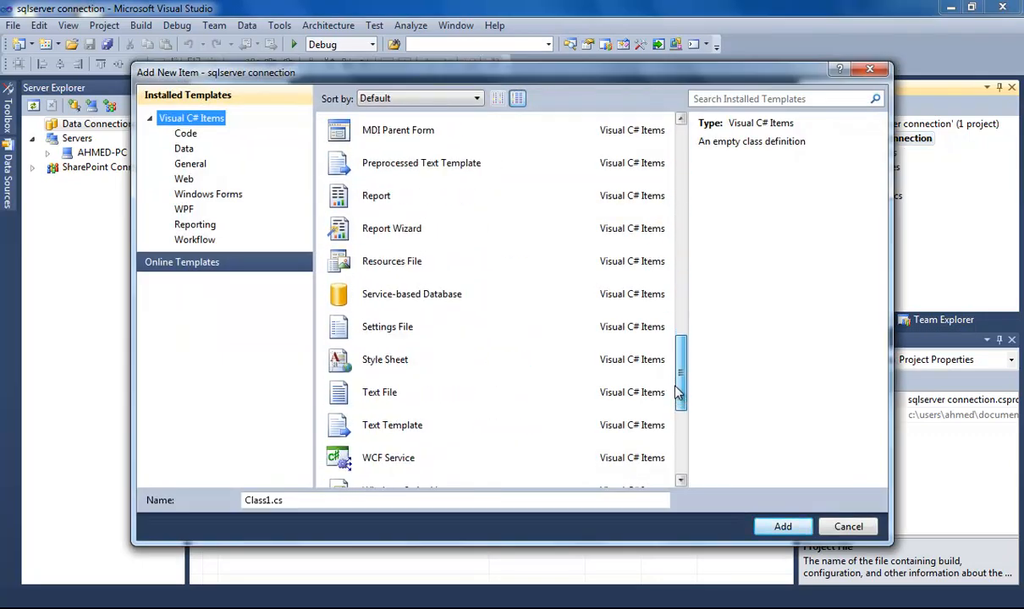
pyautogui.click(413, 295)
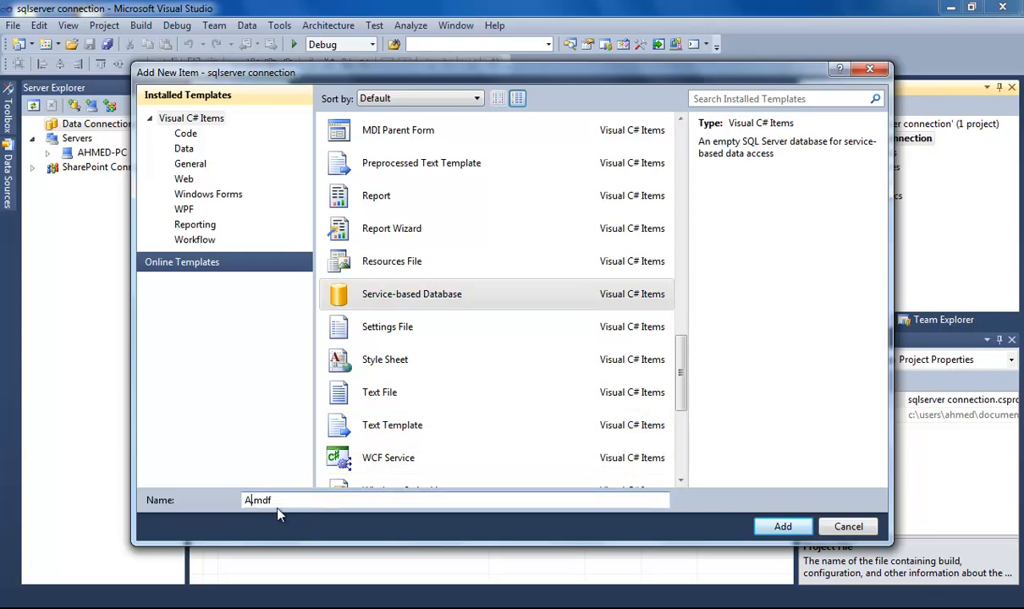
pyautogui.click(846, 526)
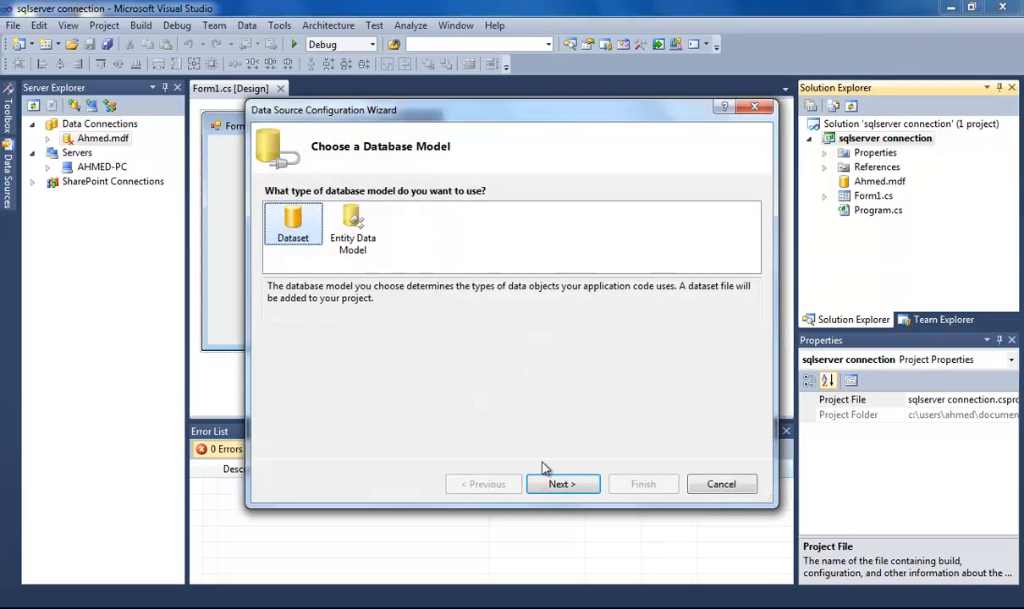
# - Finish the wizard with the Dataset model, creating AhmedDataSet and app.config, and select app.config
pyautogui.click(562, 484)
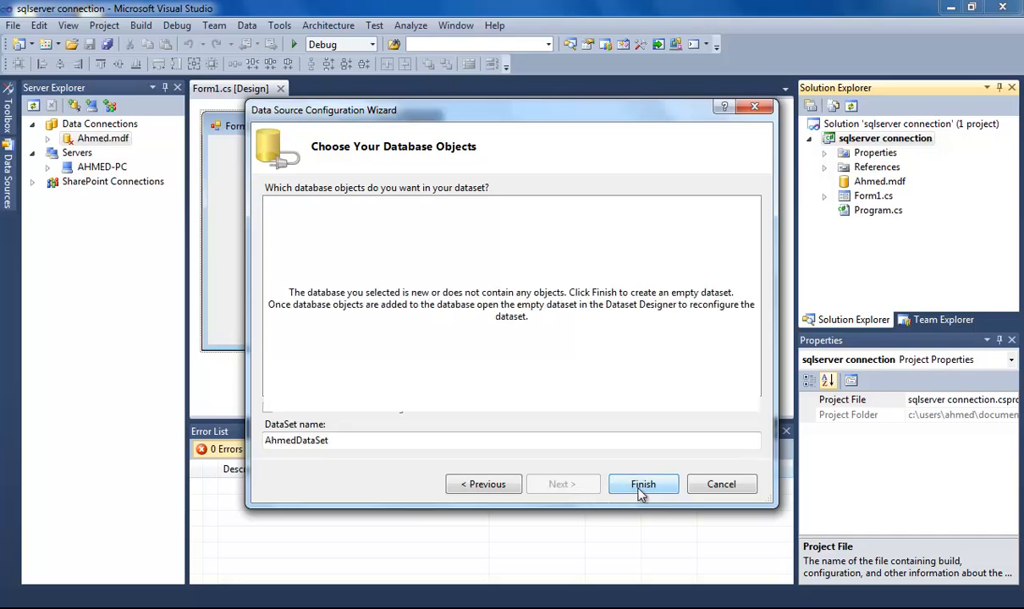
pyautogui.click(643, 484)
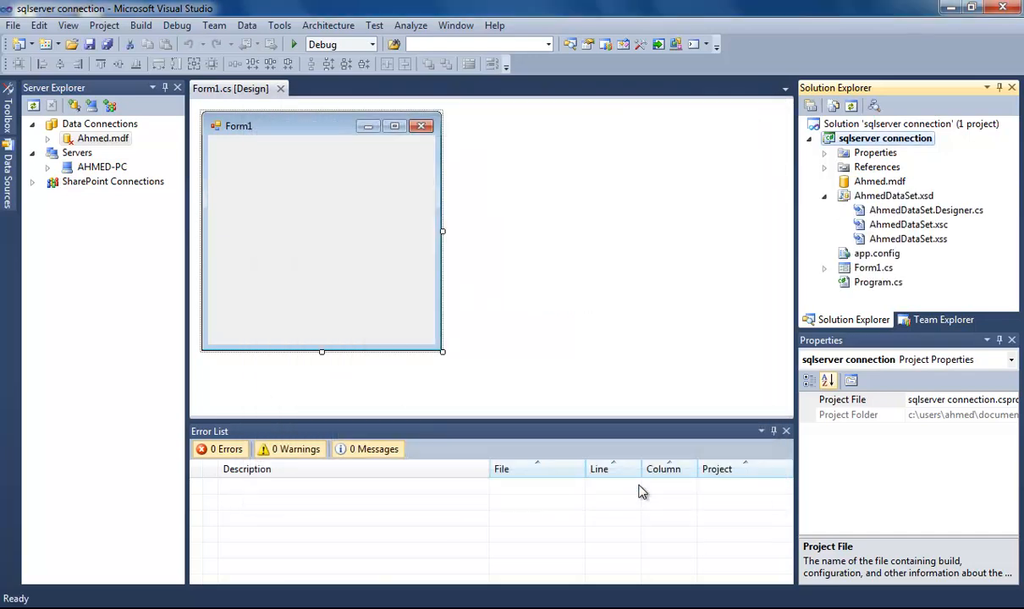
pyautogui.click(822, 181)
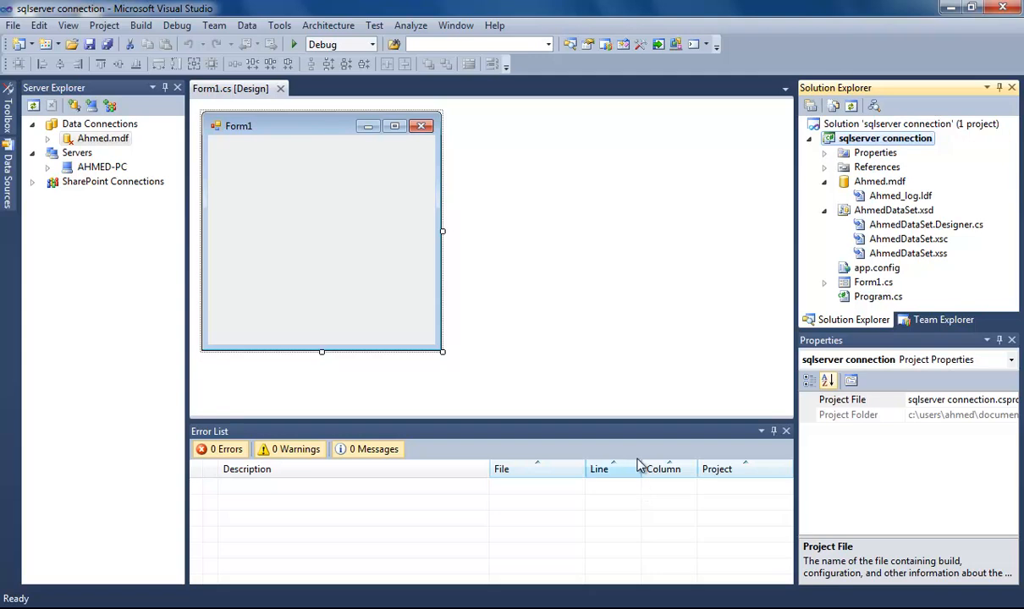
pyautogui.moveTo(652, 399)
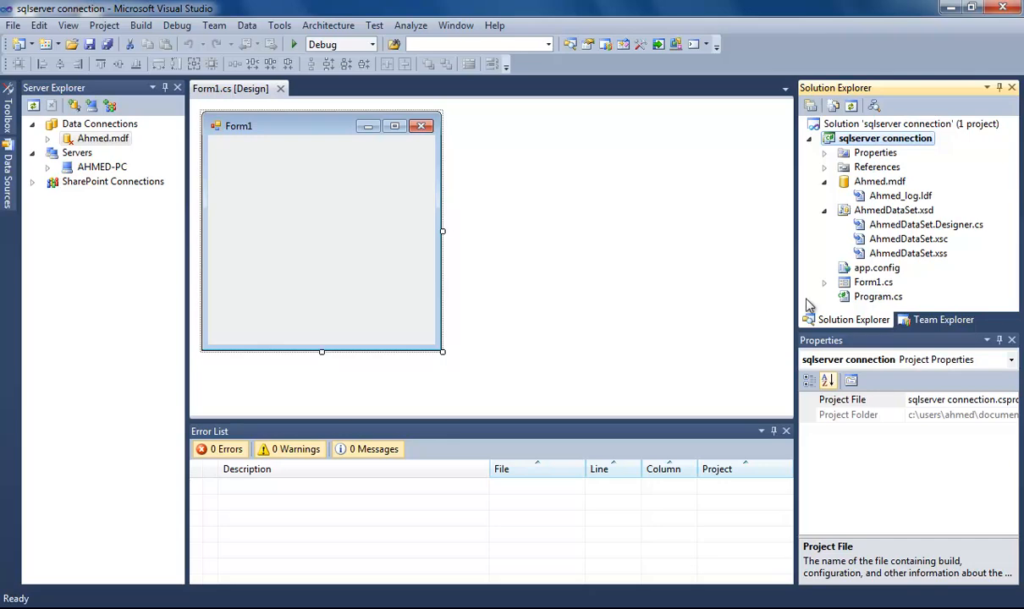
pyautogui.click(877, 268)
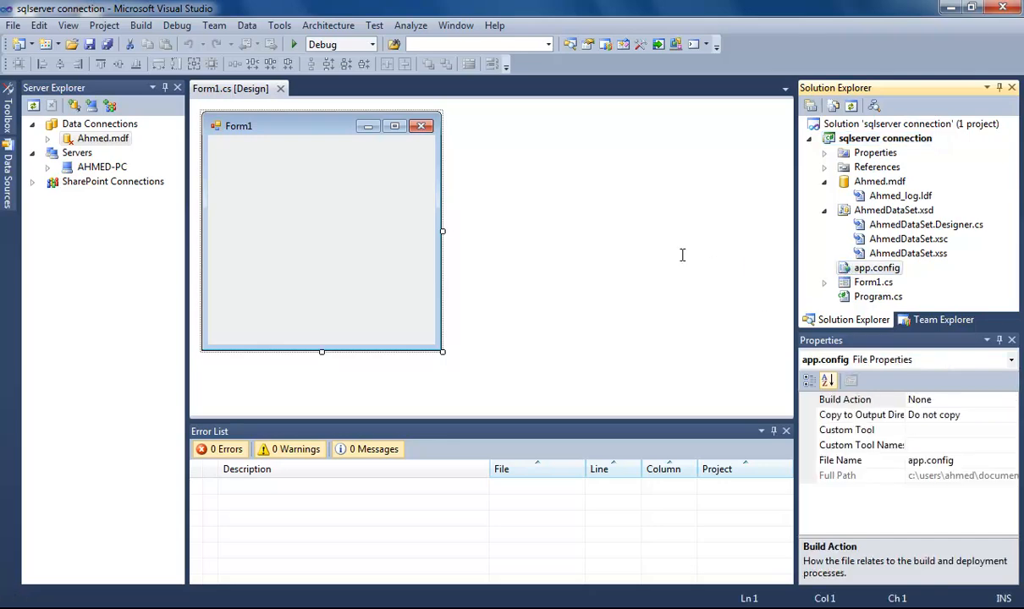
# - Rename the app.config connection string to 'myconnect' and return to Form1
pyautogui.doubleClick(877, 268)
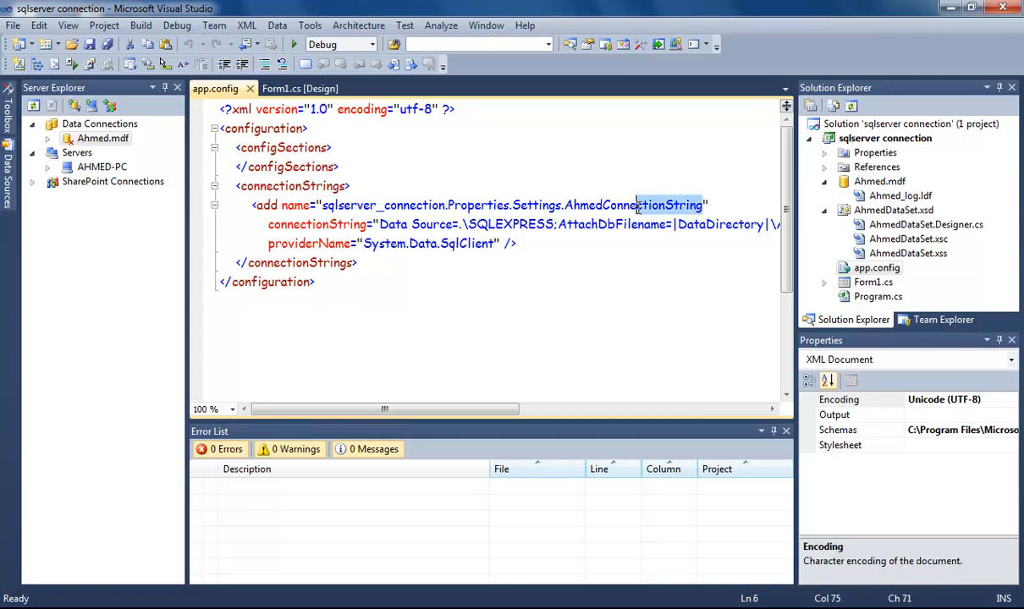
pyautogui.click(321, 205)
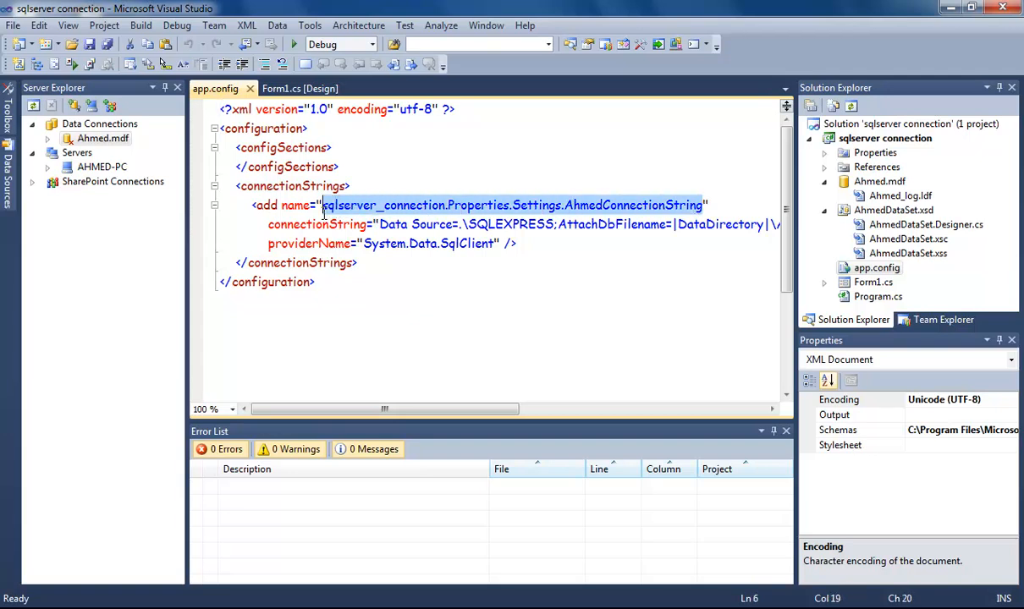
pyautogui.write('myconnect"')
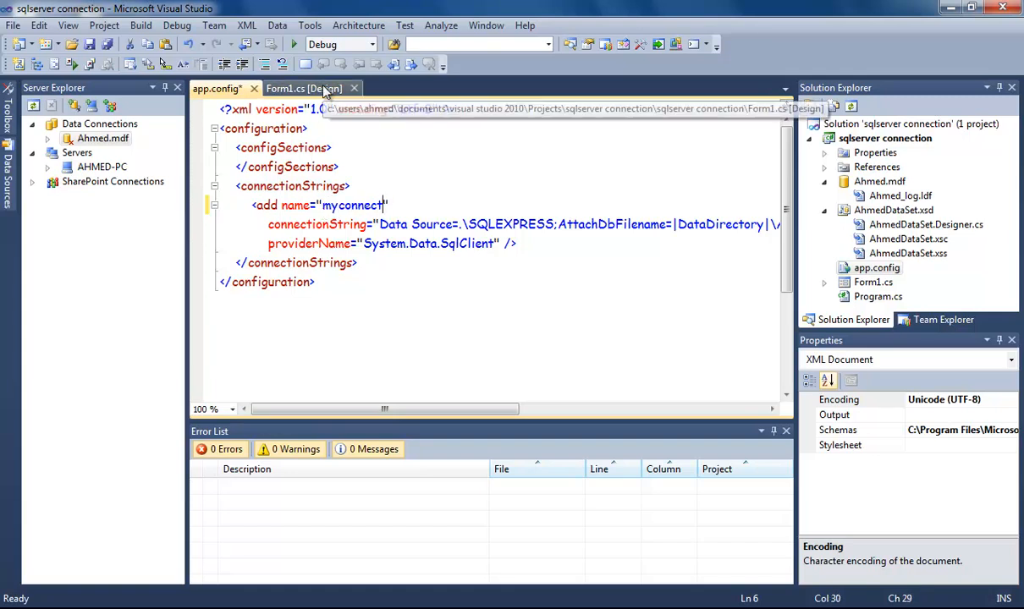
pyautogui.click(304, 88)
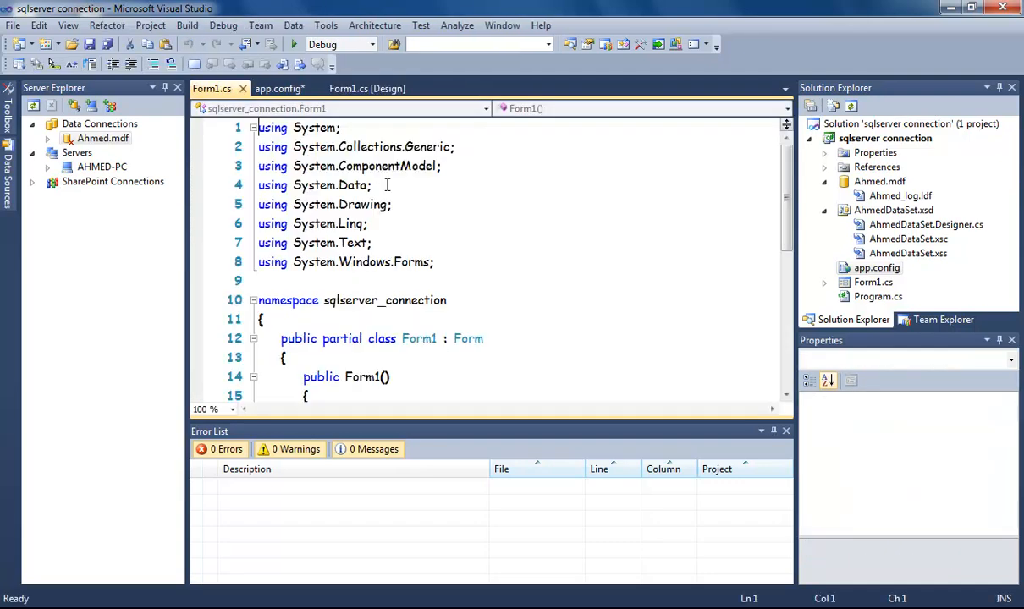
# - Add the directive 'using System.Configuration;' after the existing usings
pyautogui.click(437, 261)
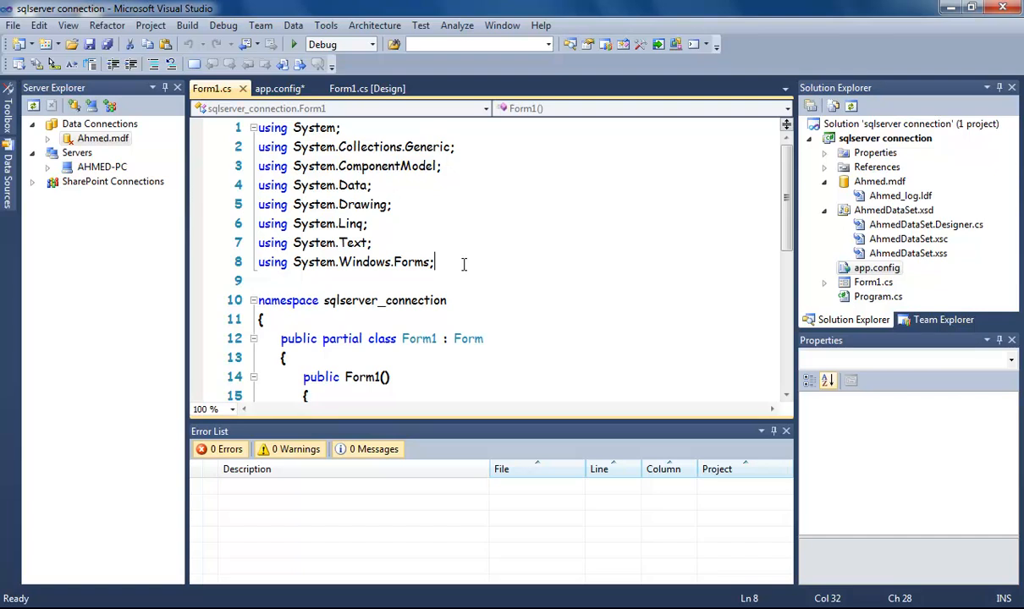
pyautogui.press('Return')
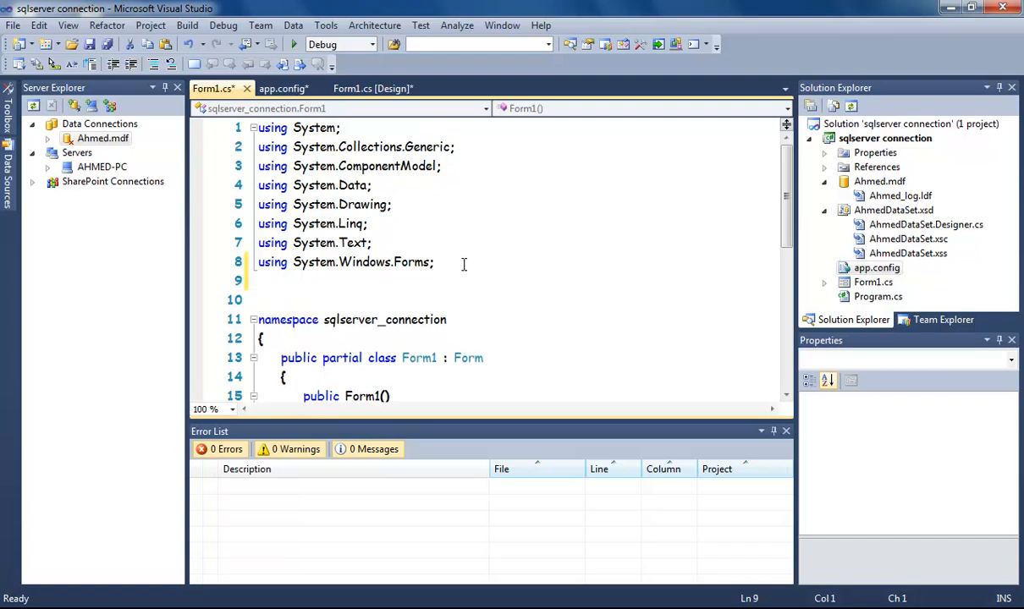
pyautogui.write('using')
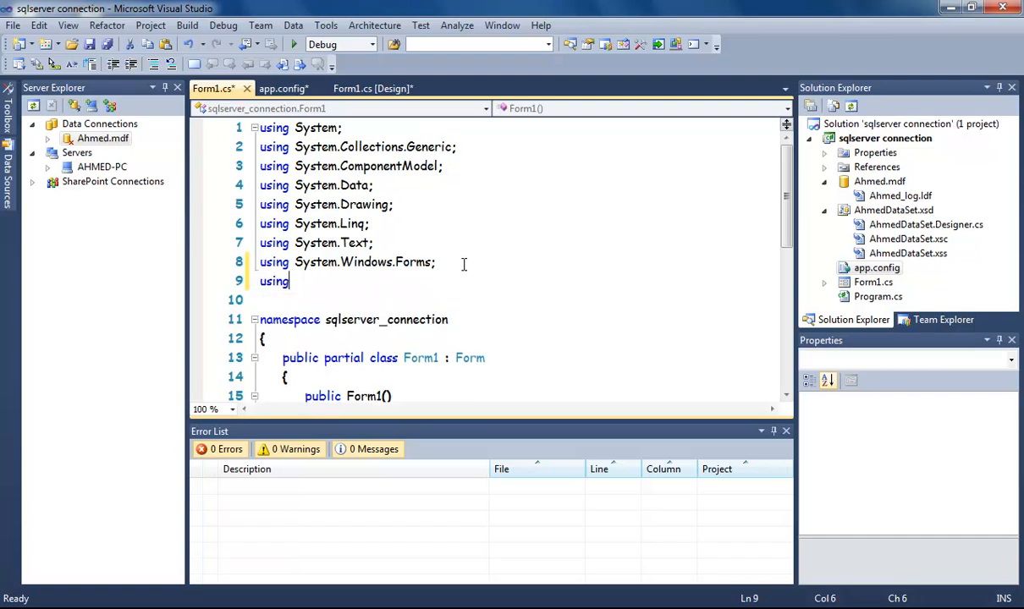
pyautogui.write('system')
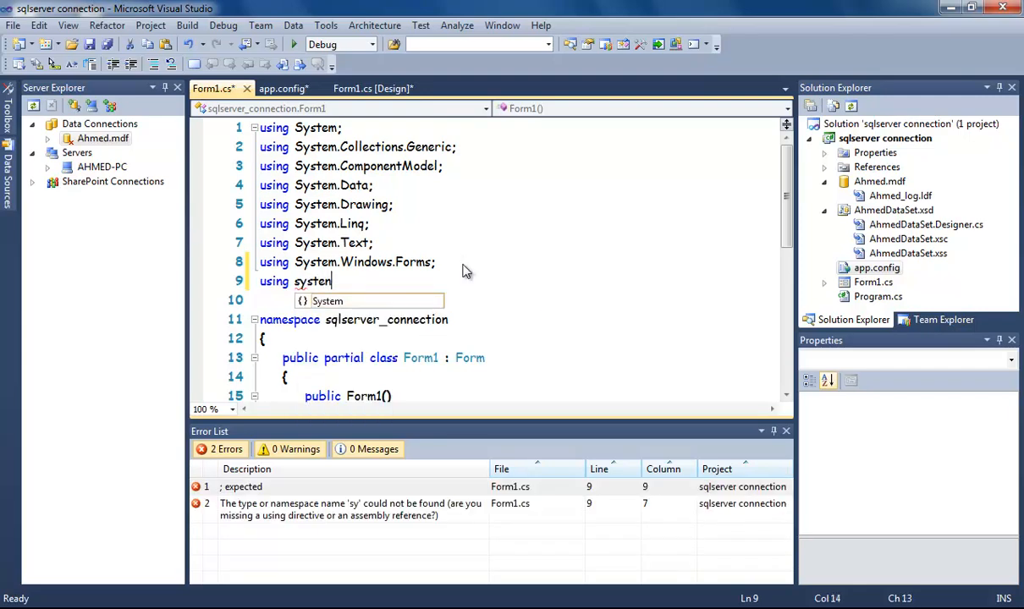
pyautogui.write('.e')
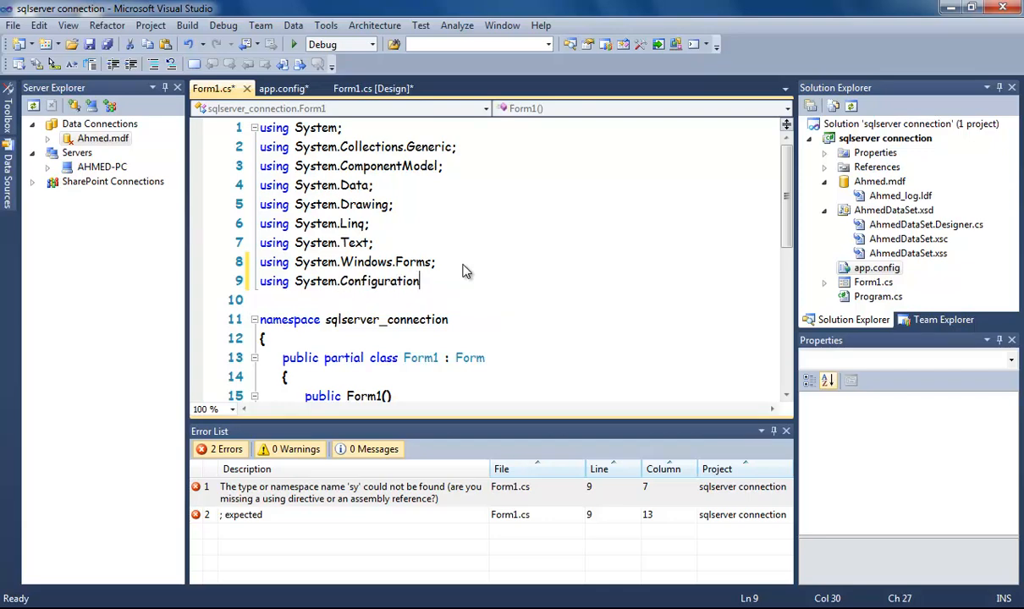
pyautogui.write(';')
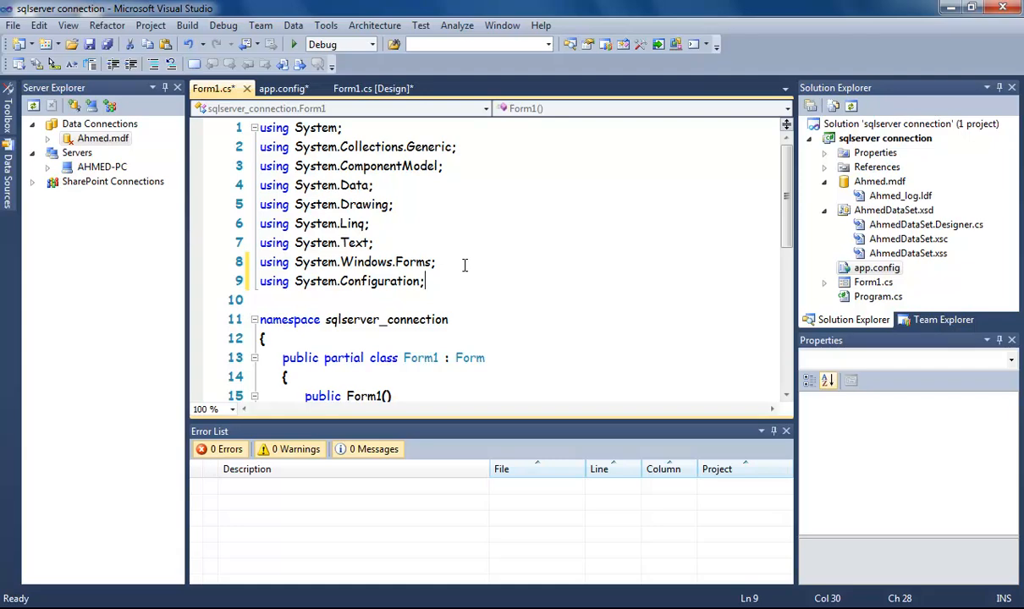
# - Add the directive 'using System.Data.SqlClient;' on the next line
pyautogui.write('usi')
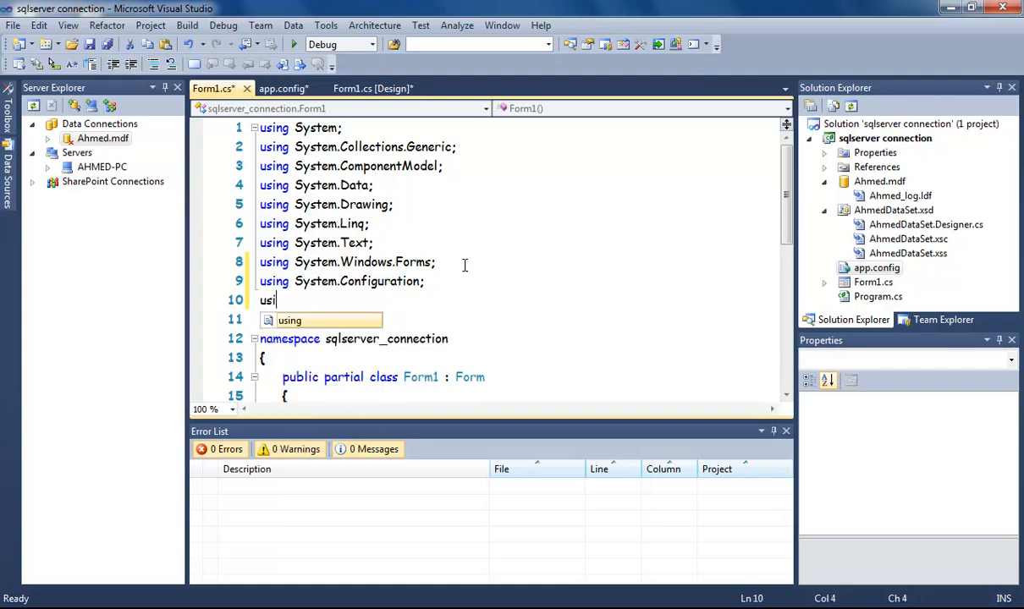
pyautogui.write('ng system')
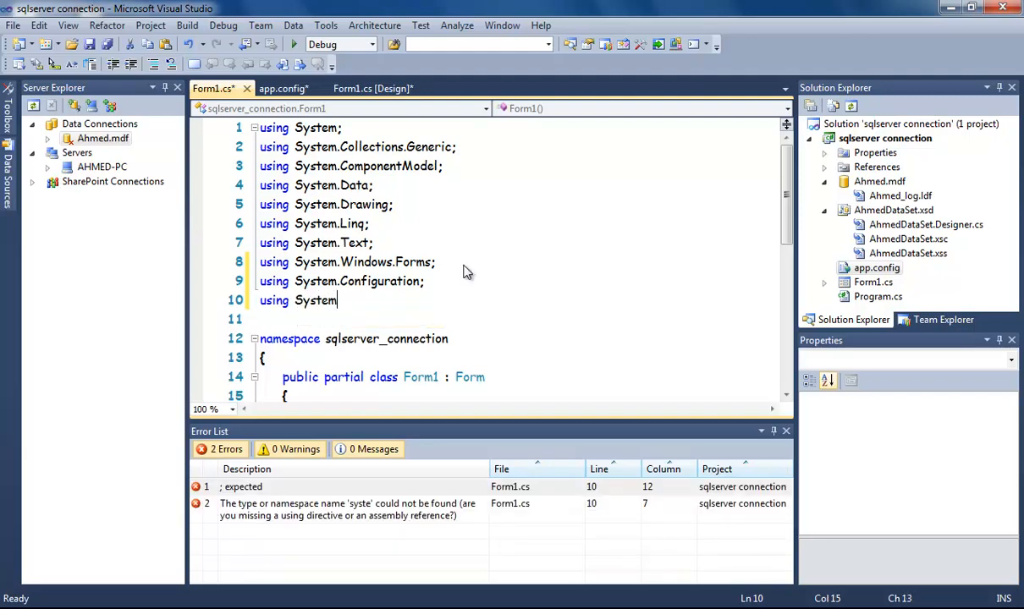
pyautogui.write('.data')
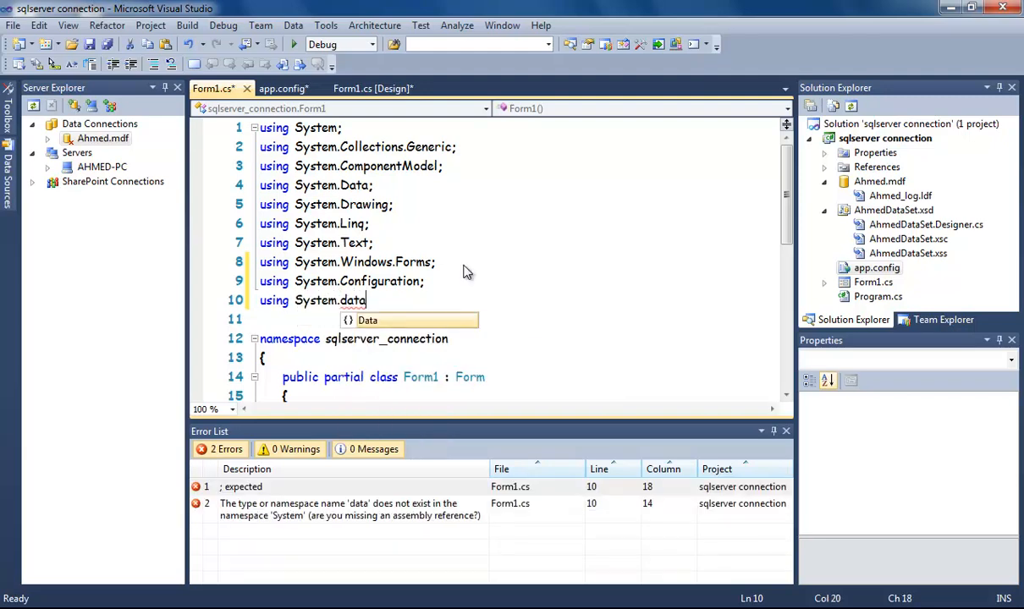
pyautogui.write('.s')
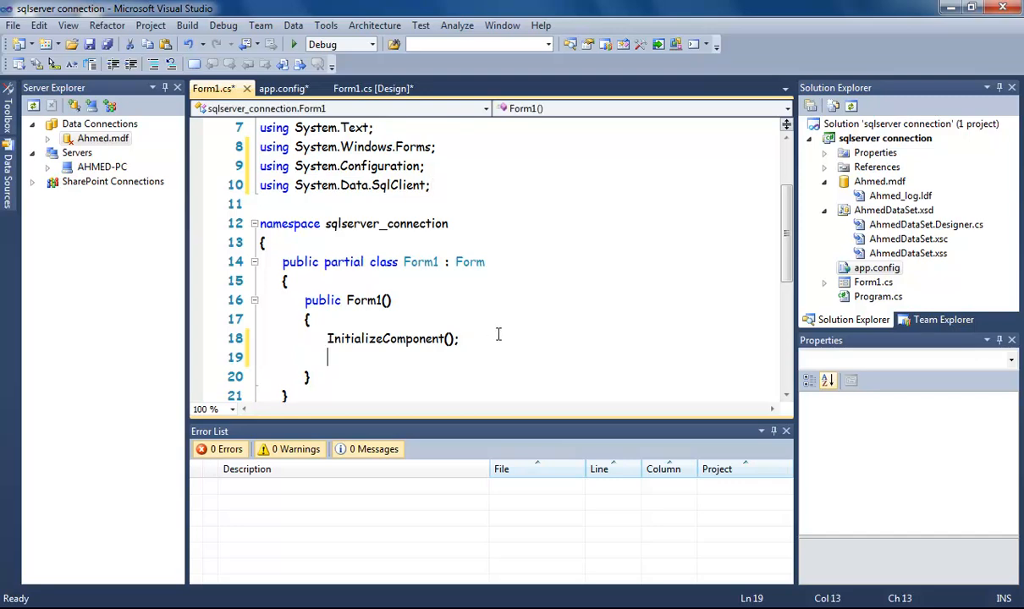
# - Declare 'string connectionString = ConfigurationManager.ConnectionStrings[' in the Form1 constructor
pyautogui.write('string')
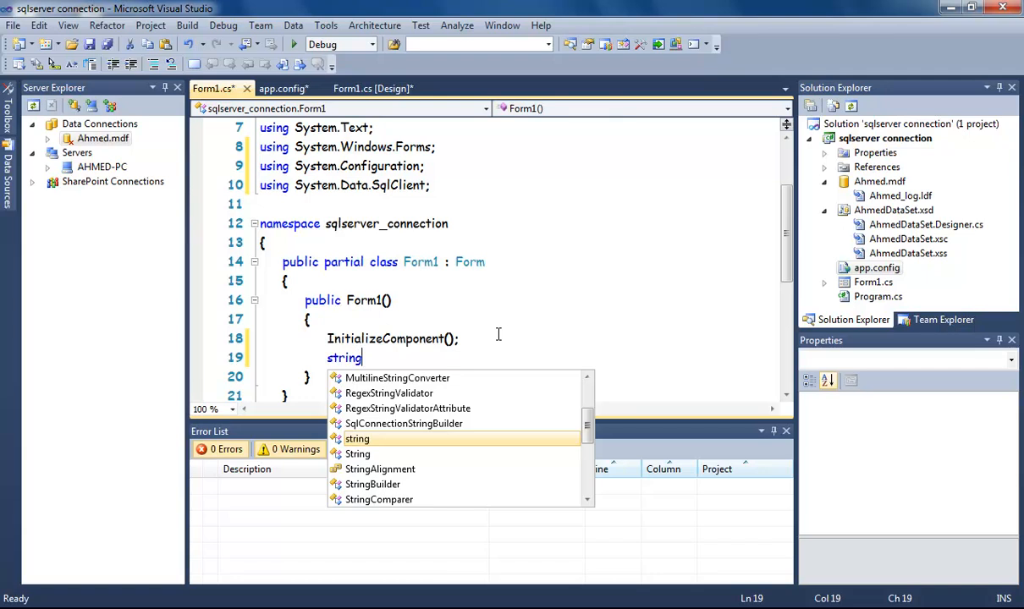
pyautogui.write('co')
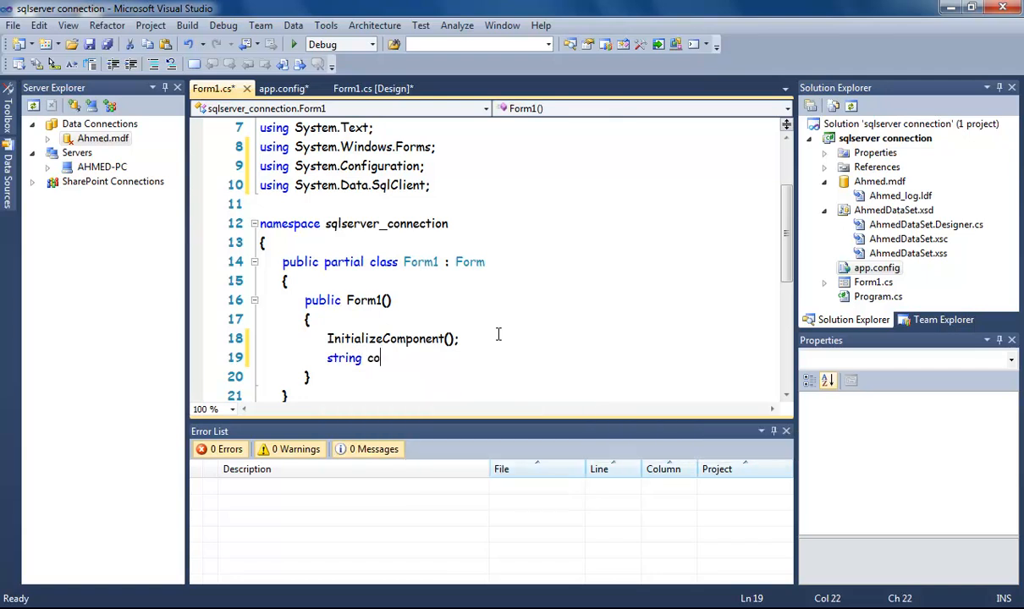
pyautogui.write('nnection')
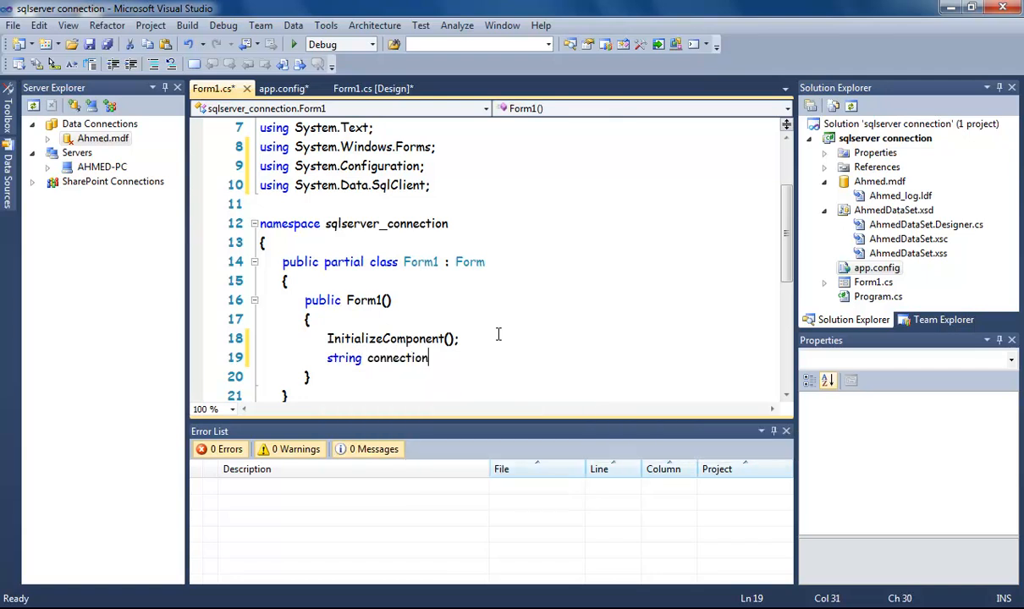
pyautogui.write('String =')
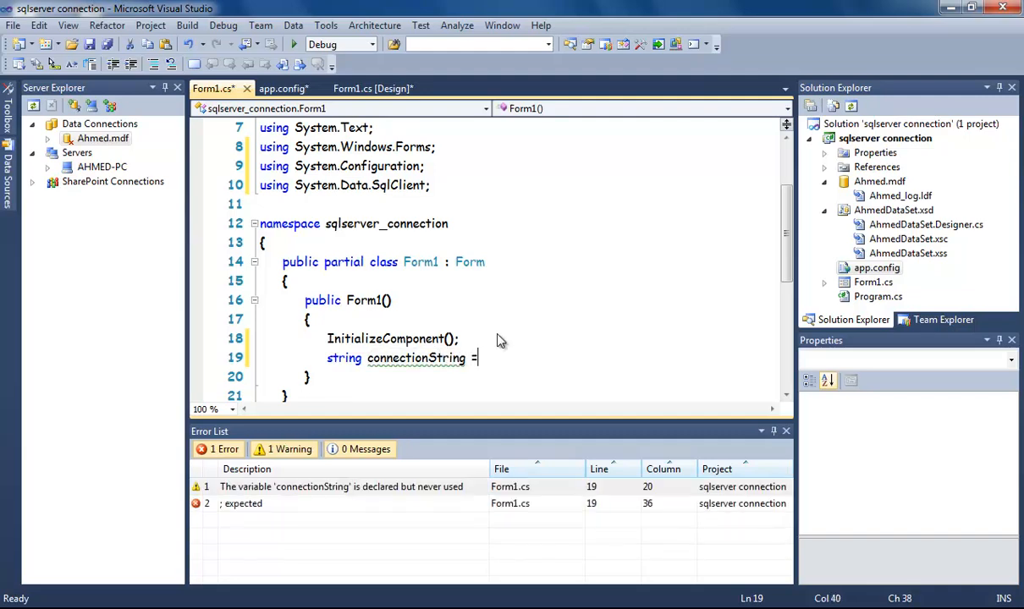
pyautogui.write('con')
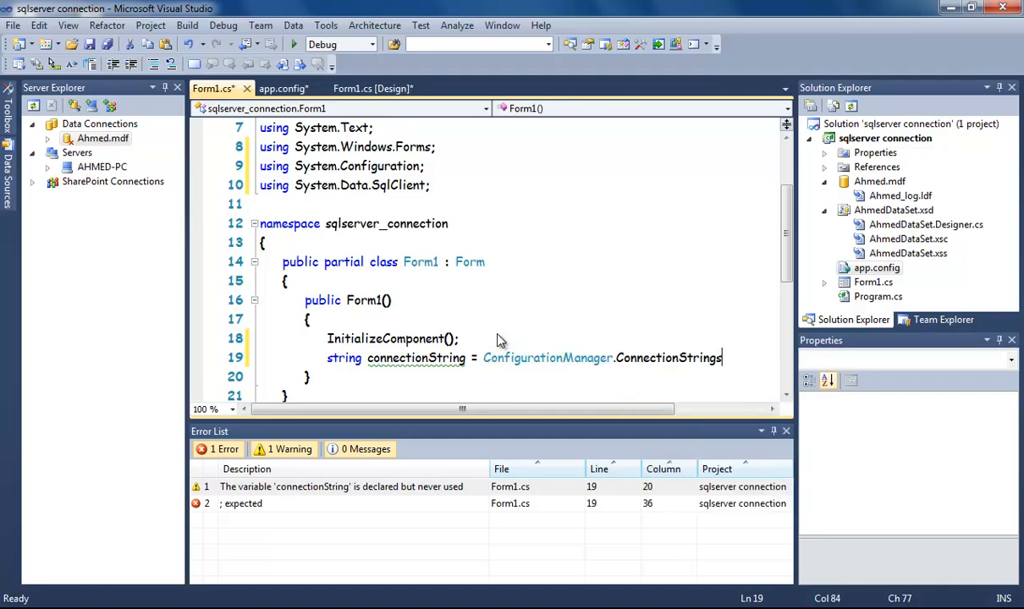
pyautogui.write('[')
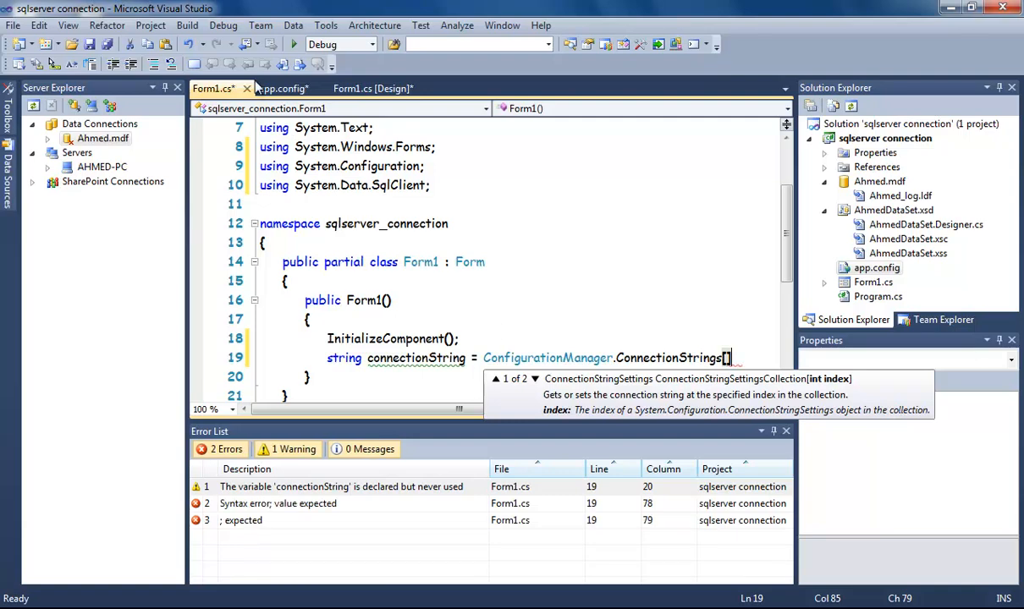
# - Copy 'myconnect' from app.config to use as the ConnectionStrings index in Form1.cs
pyautogui.click(281, 88)
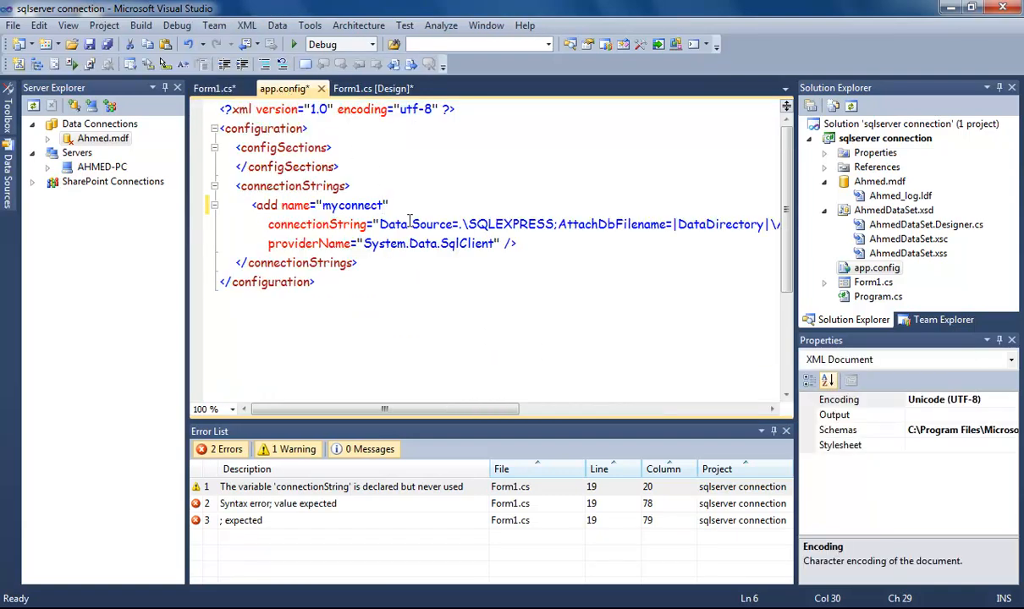
pyautogui.doubleClick(352, 205)
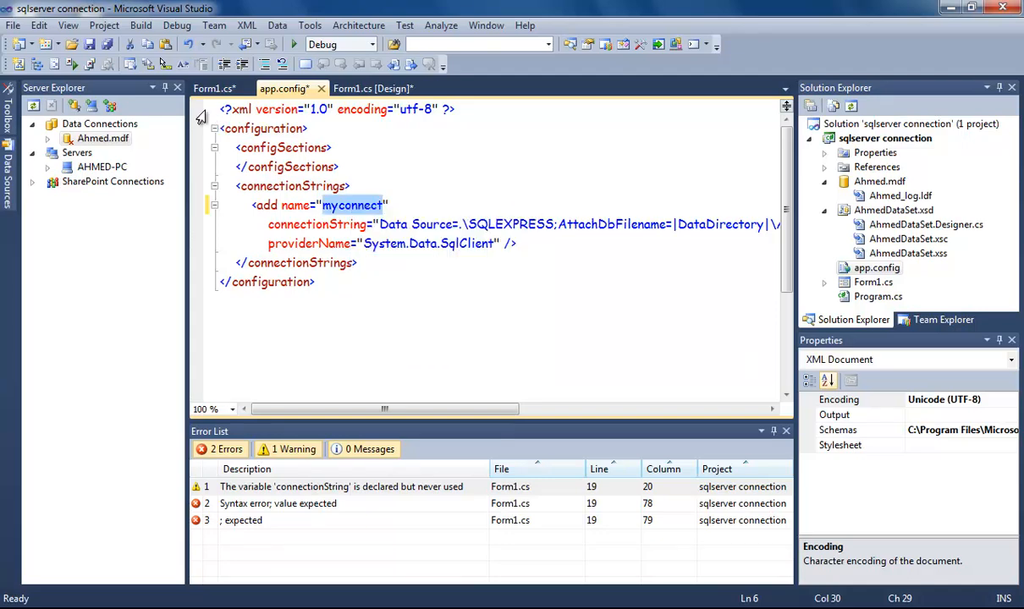
pyautogui.click(214, 88)
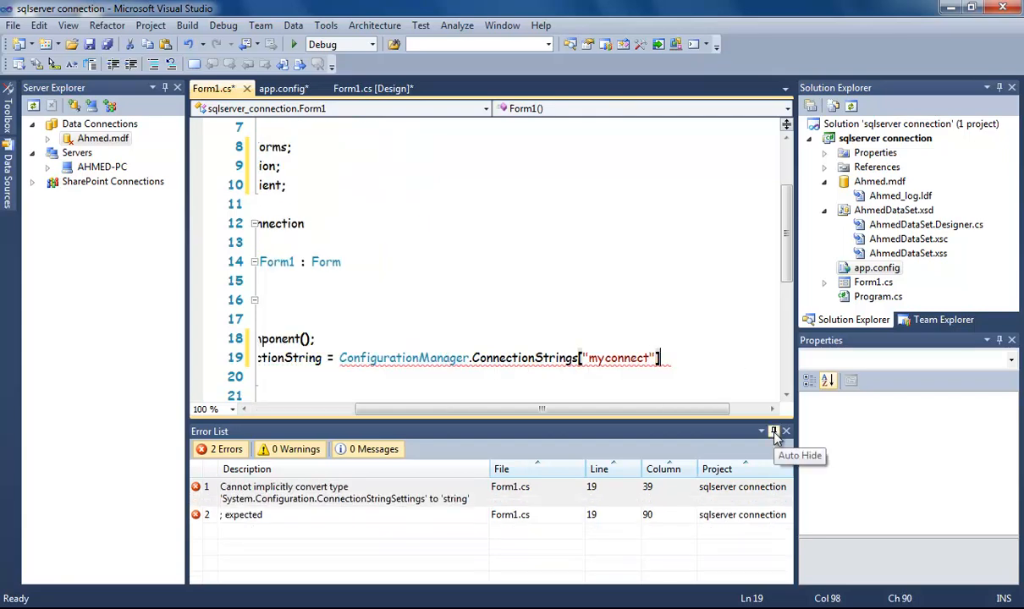
# - Complete the statement as ConnectionStrings["myconnect"].ConnectionString;
pyautogui.write('.ConnectionString')
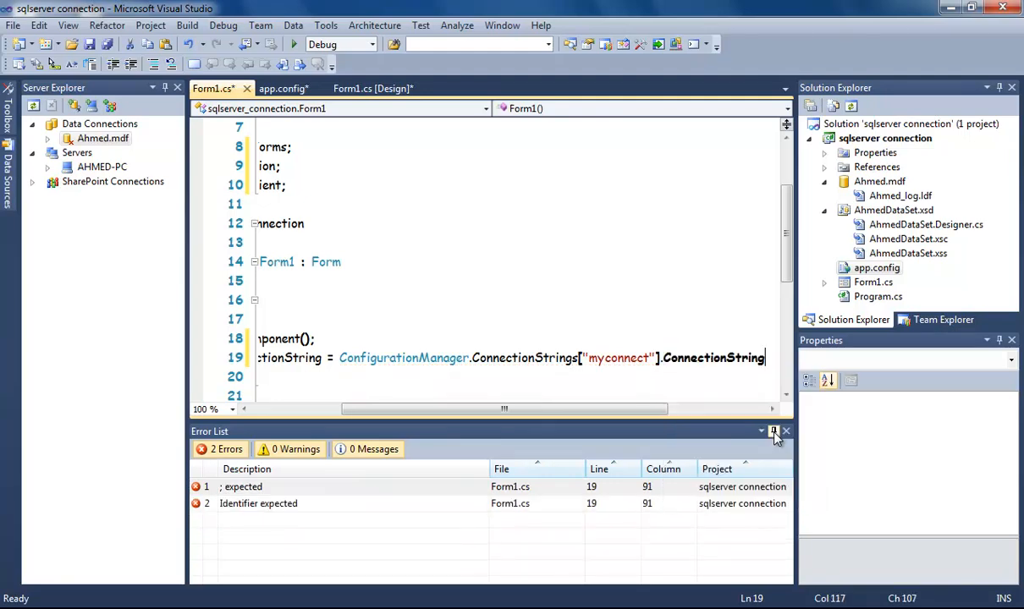
pyautogui.write(';')
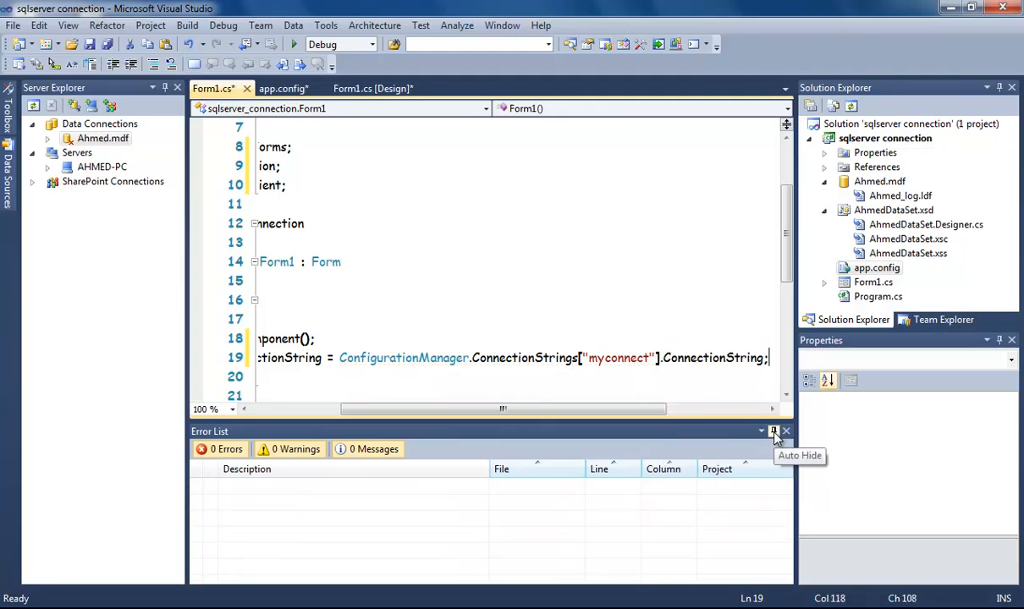
pyautogui.hscroll(-3)
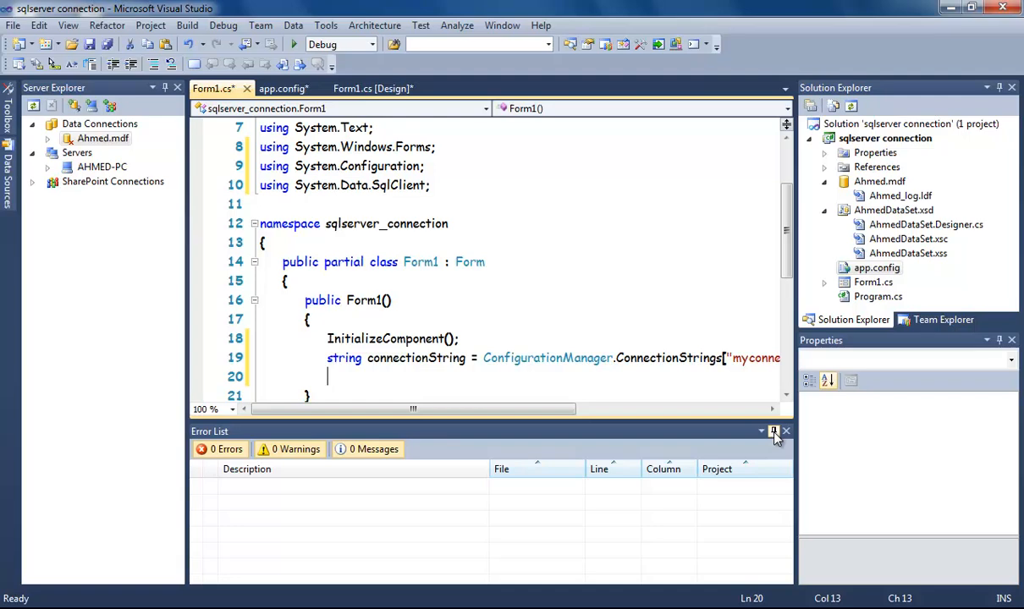
# - Write 'SqlConnection connect = new SqlConnection(connectionString);' in the constructor
pyautogui.write('sqlconn')
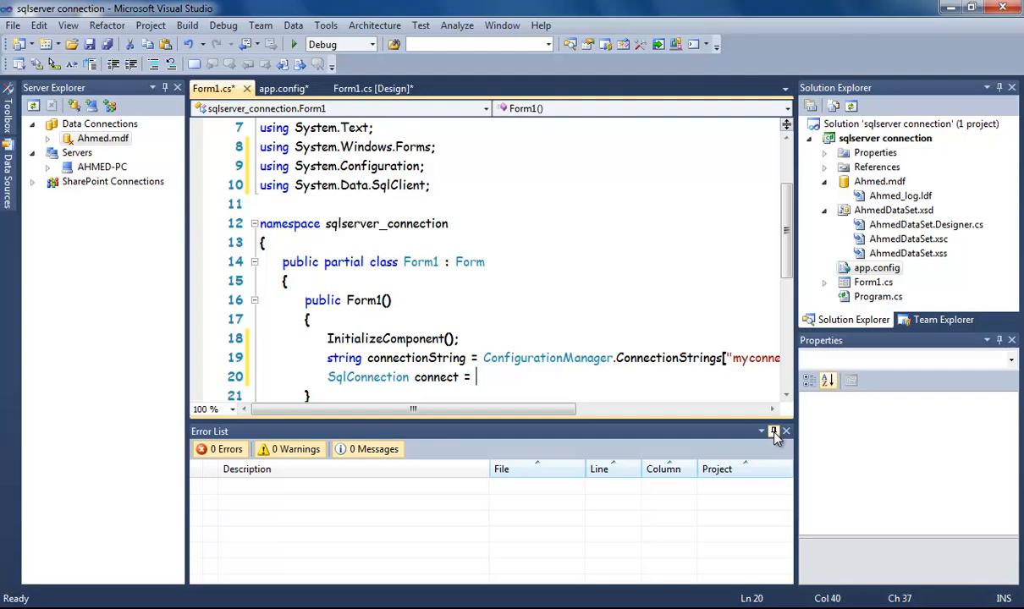
pyautogui.write('new SqlConnection')
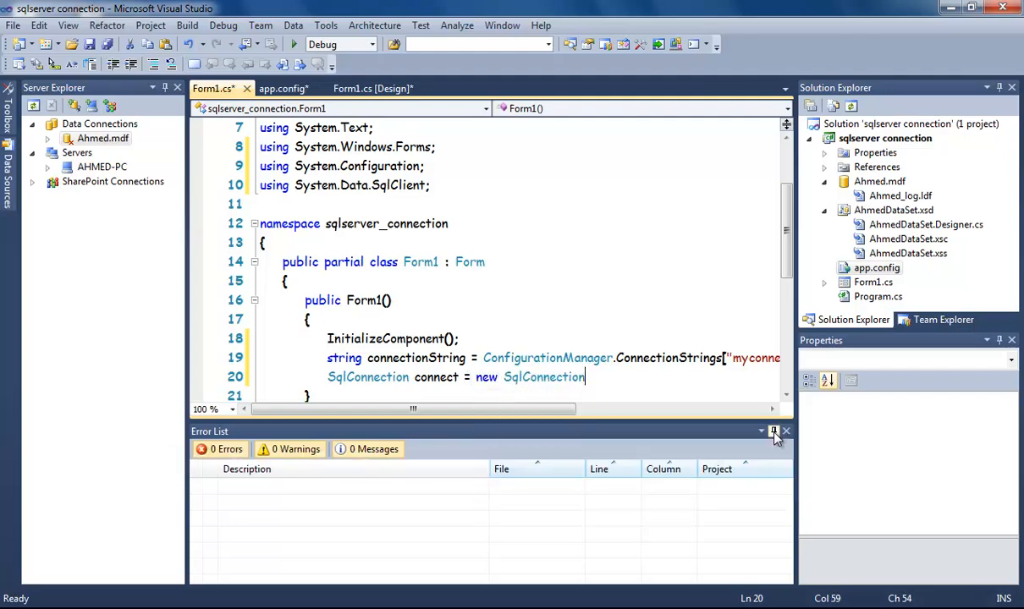
pyautogui.write('(')
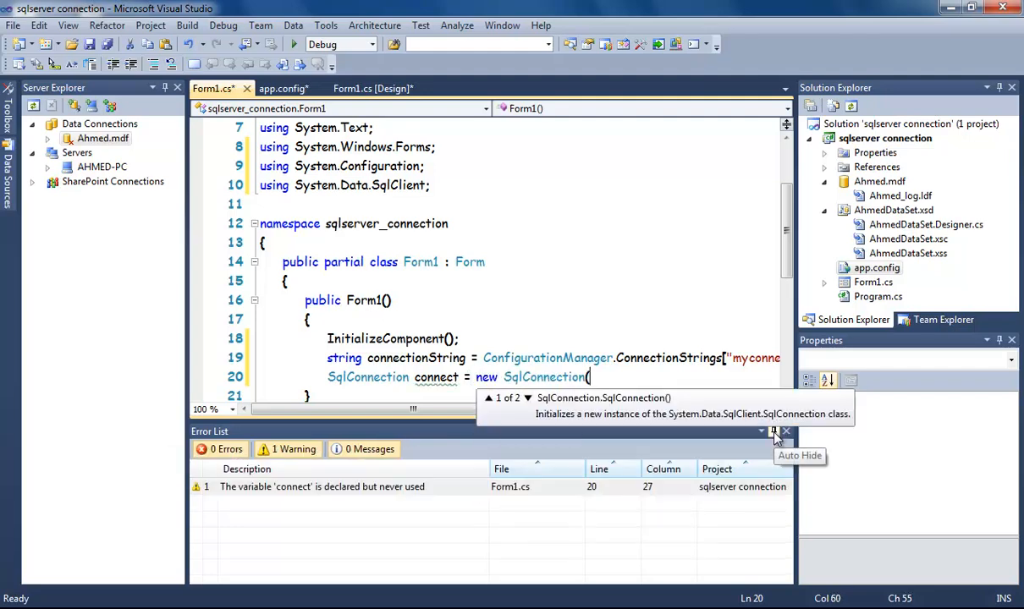
pyautogui.write('connec')
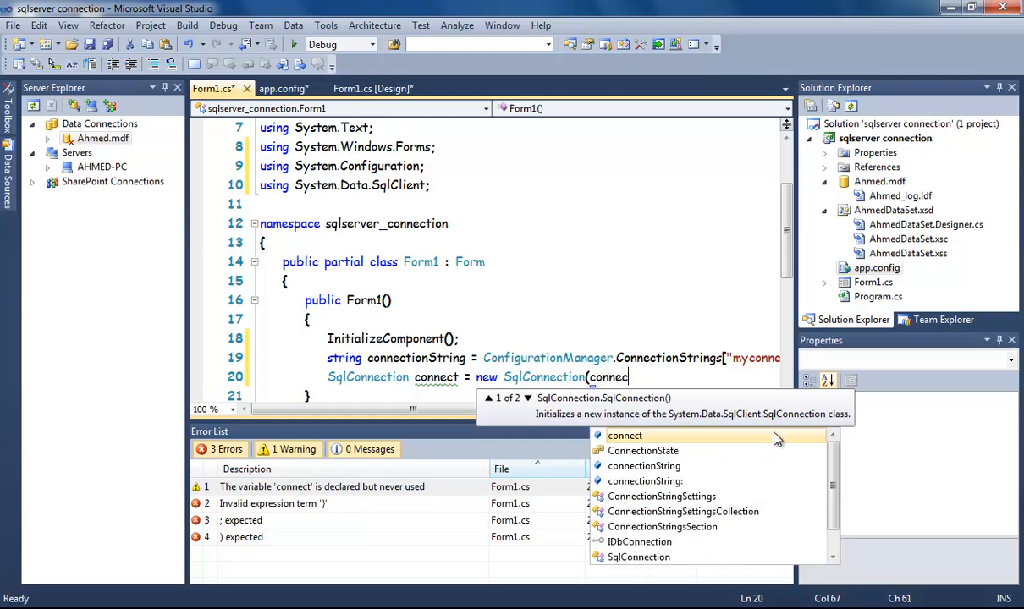
pyautogui.write('tionString);')
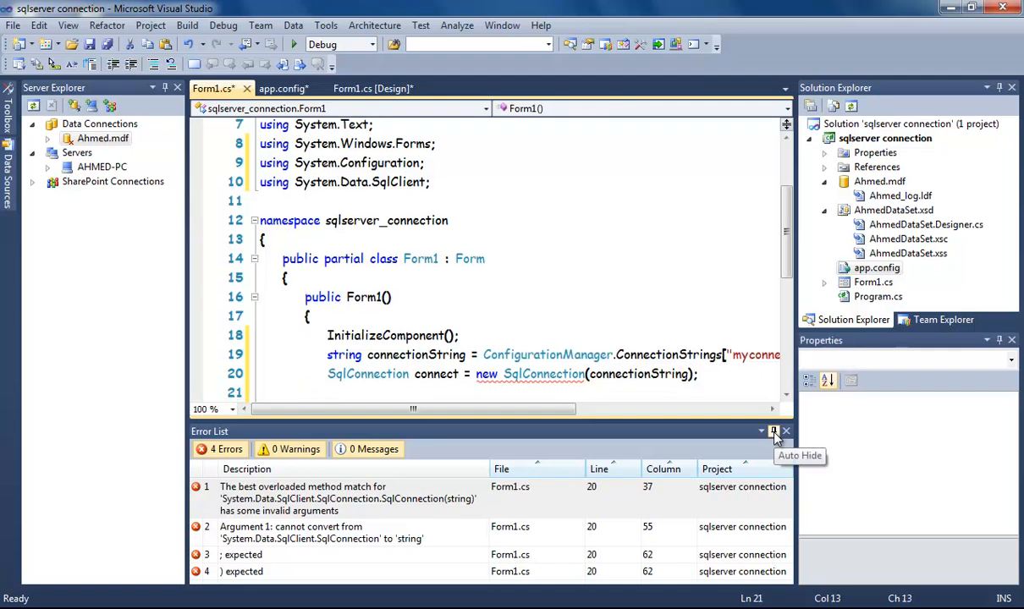
# - Begin the call 'connect.Open()' on the following line
pyautogui.write('connec')
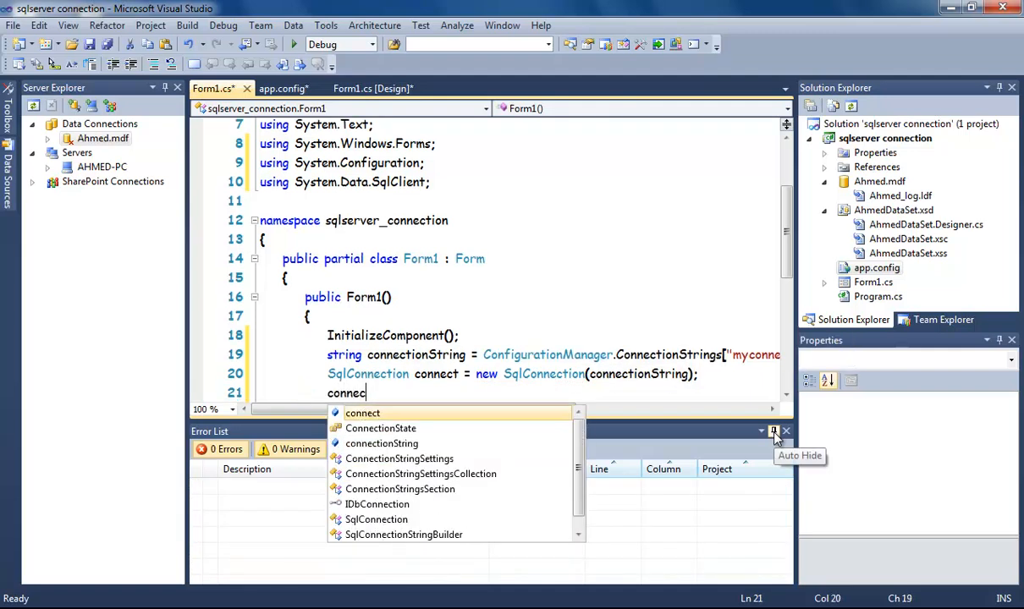
pyautogui.write('.op')
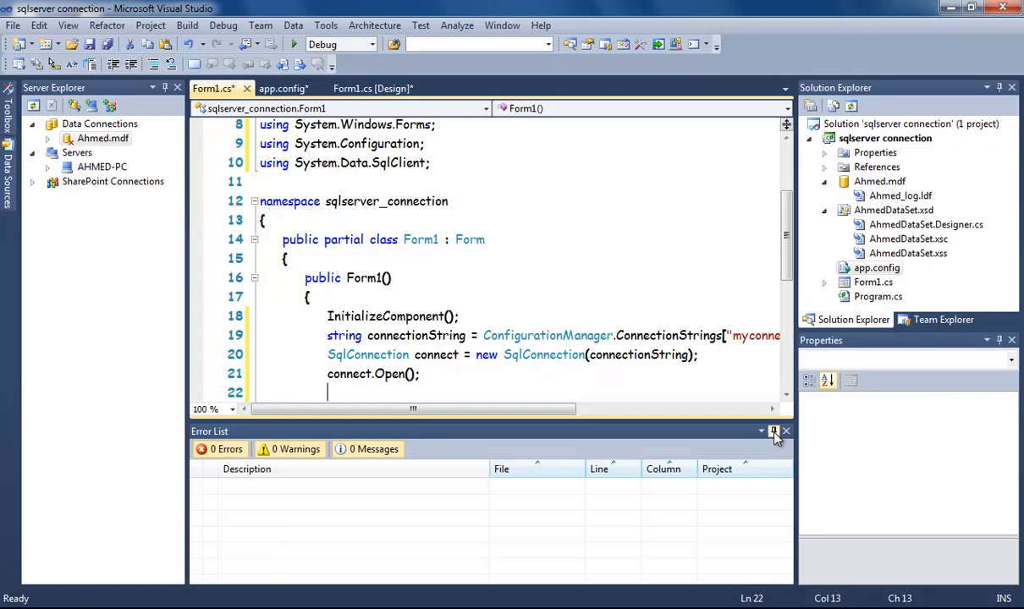
# - Add MessageBox.Show(connect.State.ToString()); after connect.Open() in the Form1 constructor
pyautogui.write('mess')
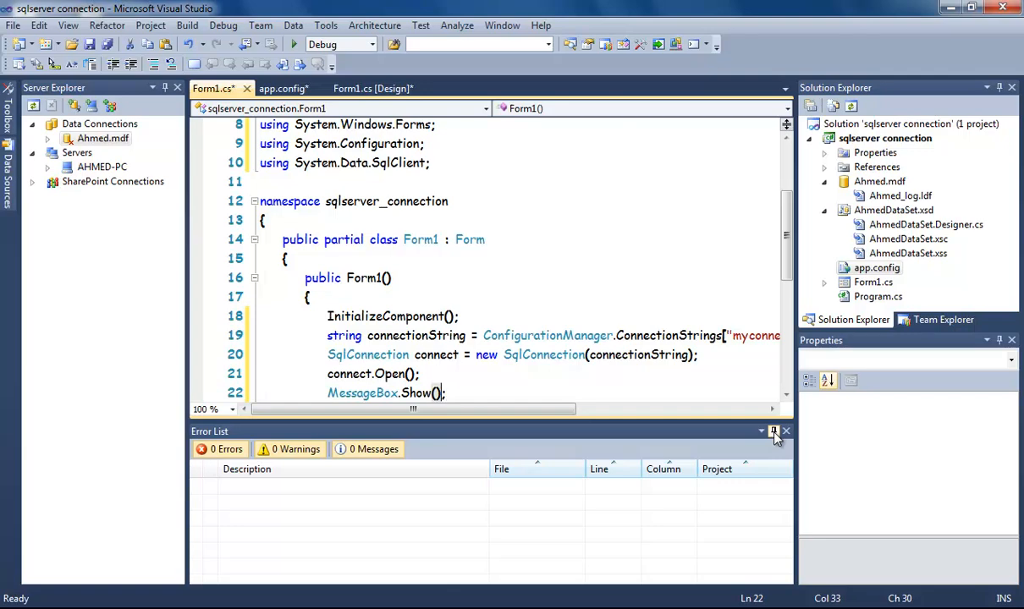
pyautogui.write('conn')
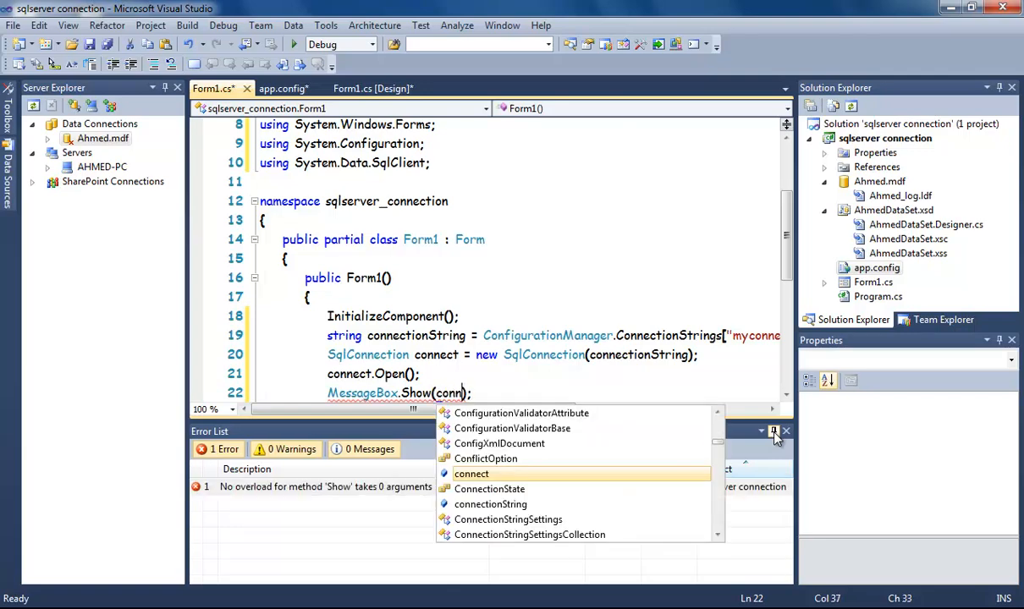
pyautogui.write('.st')
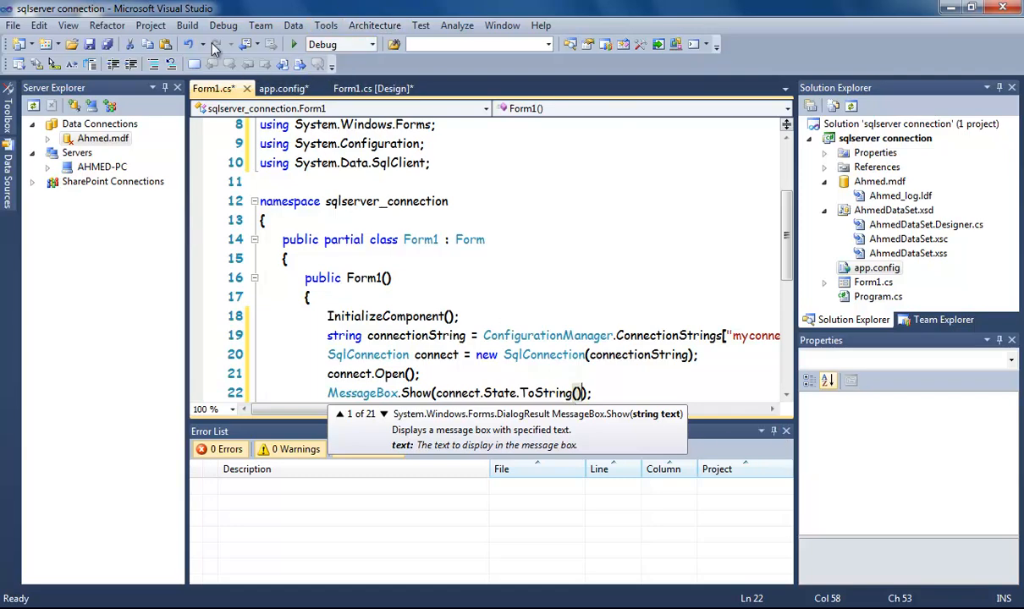
pyautogui.moveTo(410, 163)
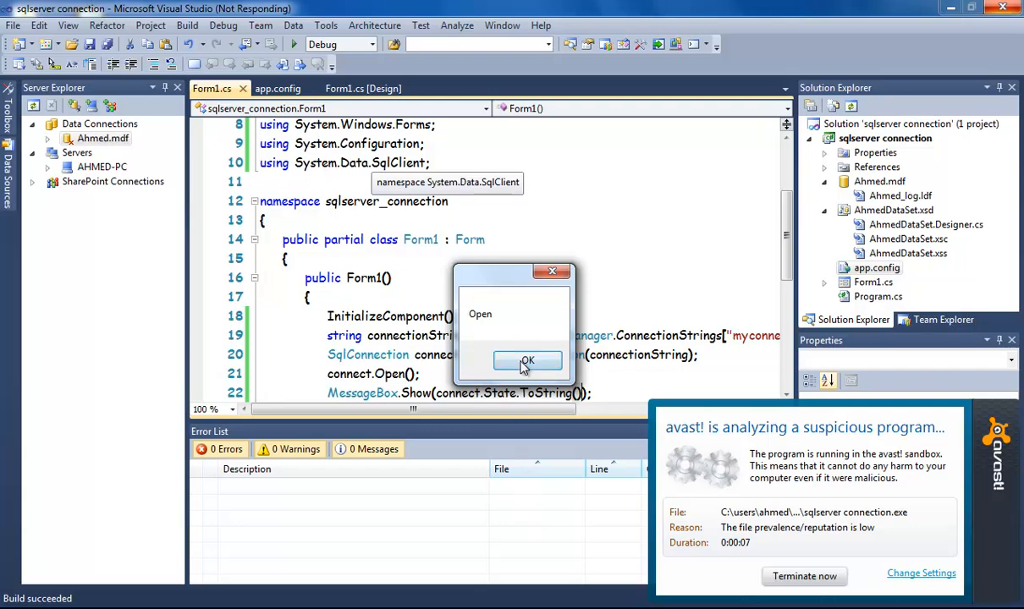
# - Run the app and dismiss the message box reading Open so Form1 appears
pyautogui.click(528, 361)
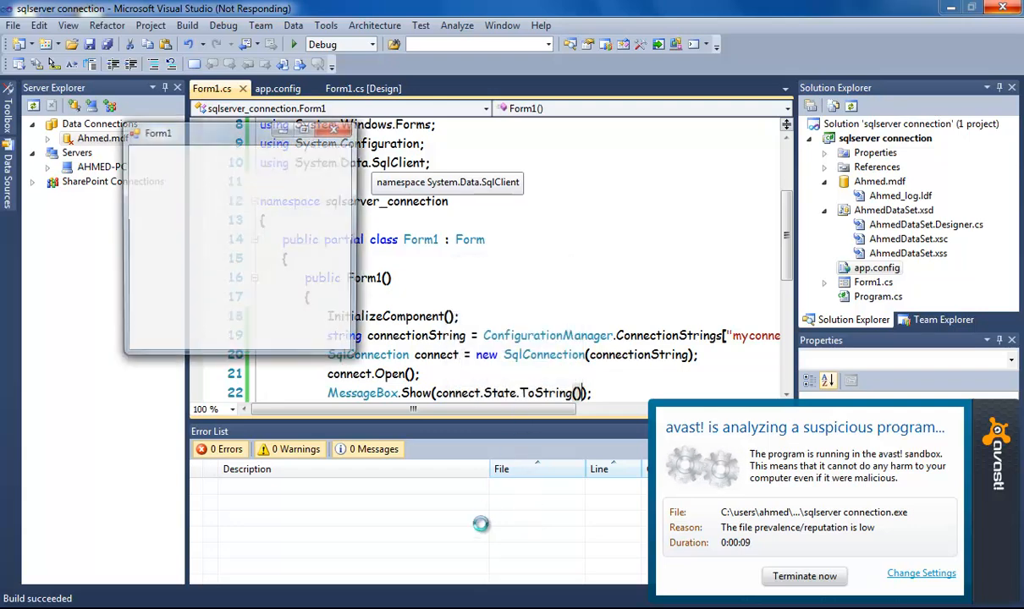